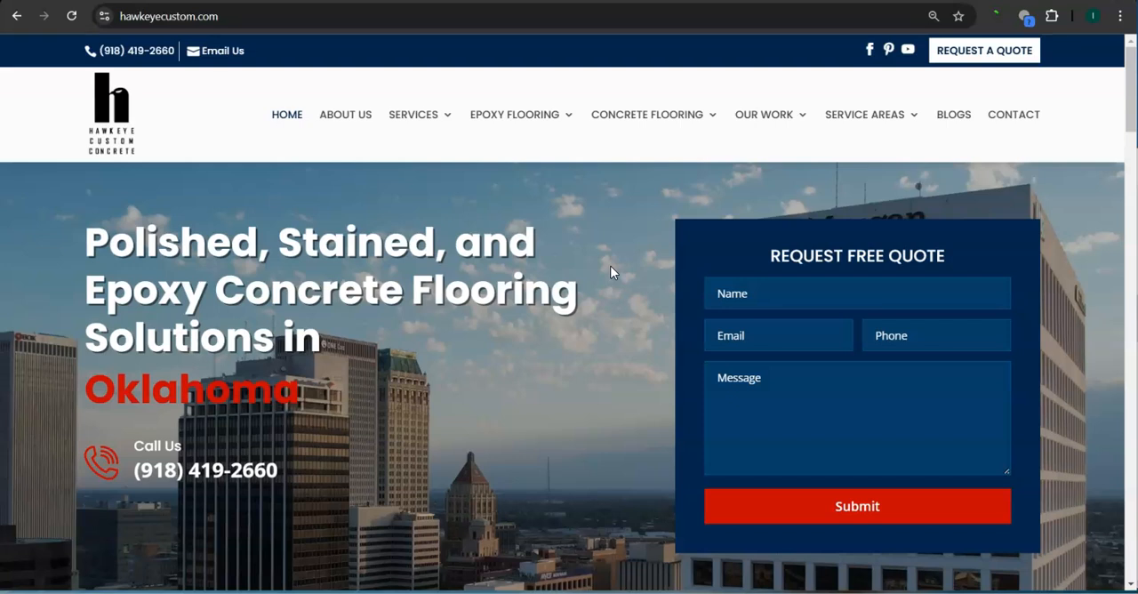
mouse_move(860, 277)
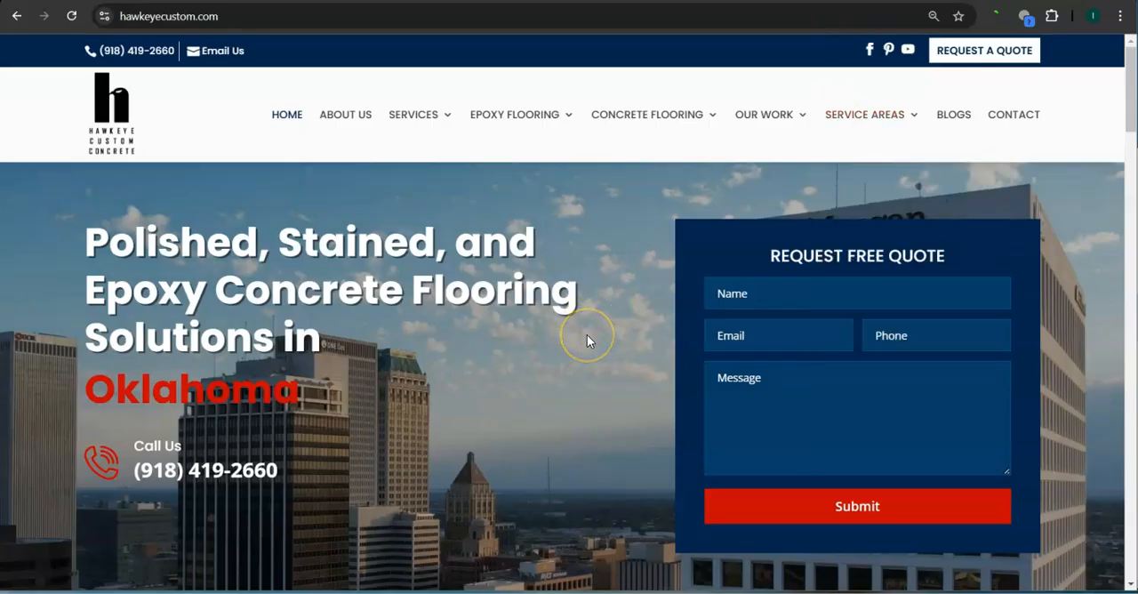
mouse_move(519, 388)
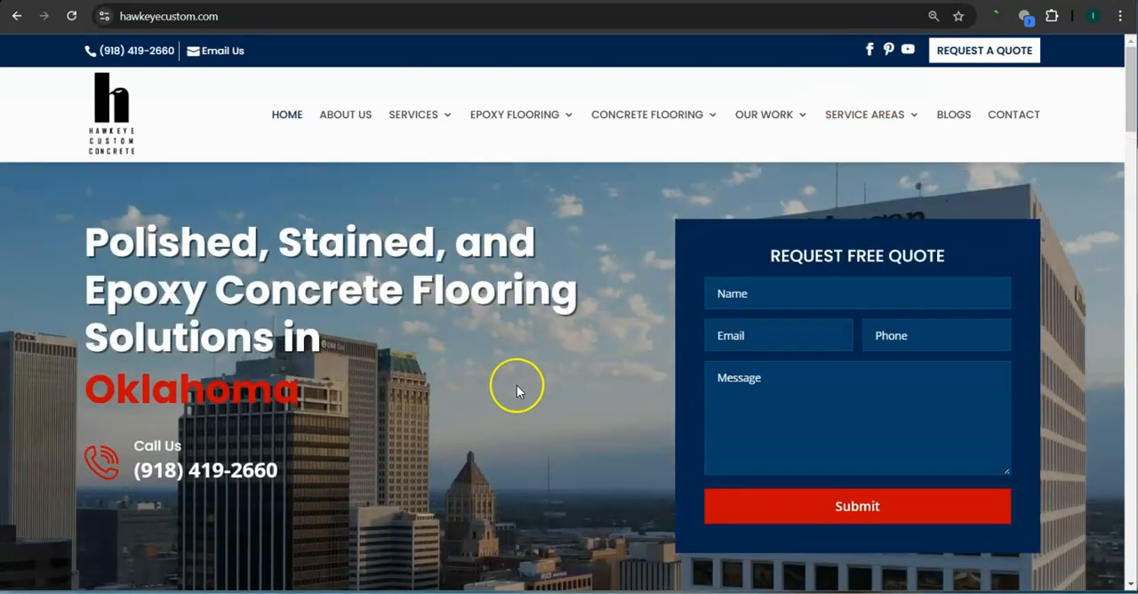
Step: Scroll down through the Google results for 'epoxy flooring tulsa ok' to the GarageExperts Tulsa listing
scroll("down", 3)
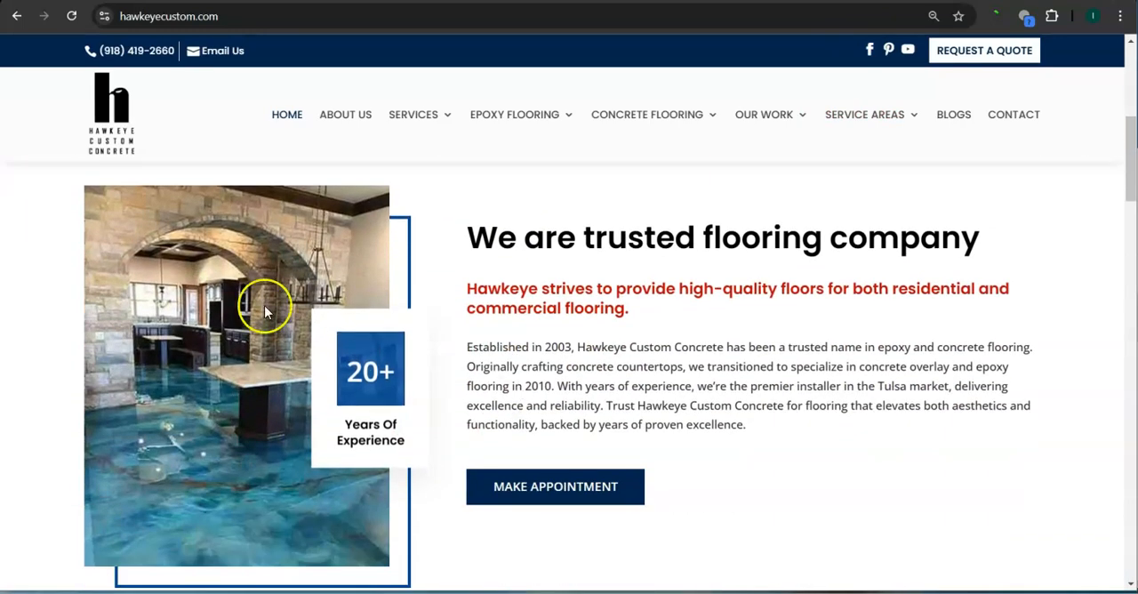
scroll("down", 3)
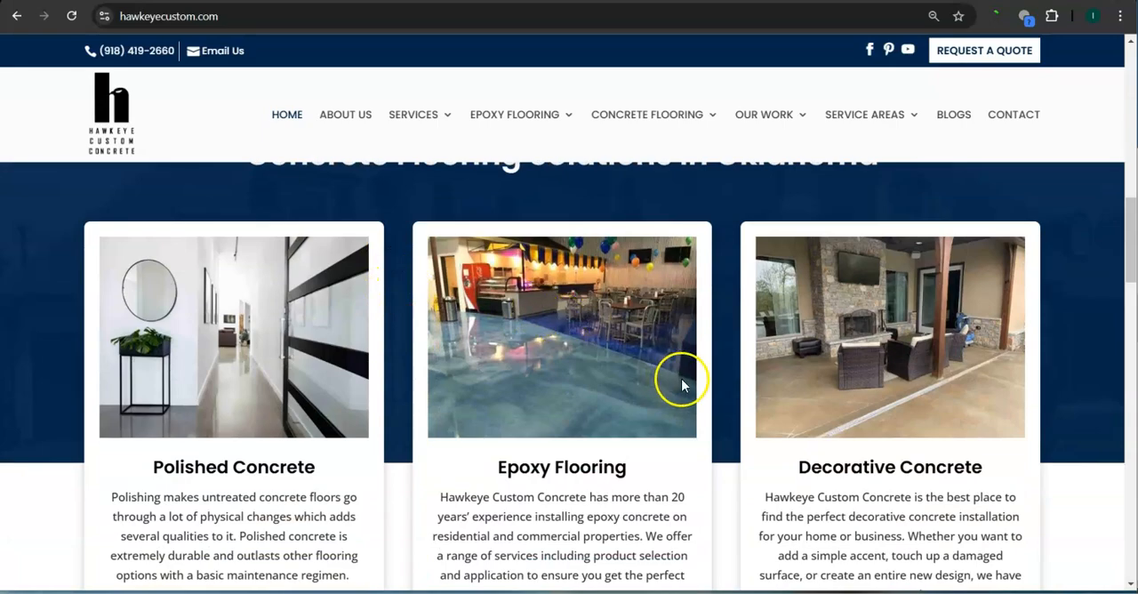
scroll("down", 3)
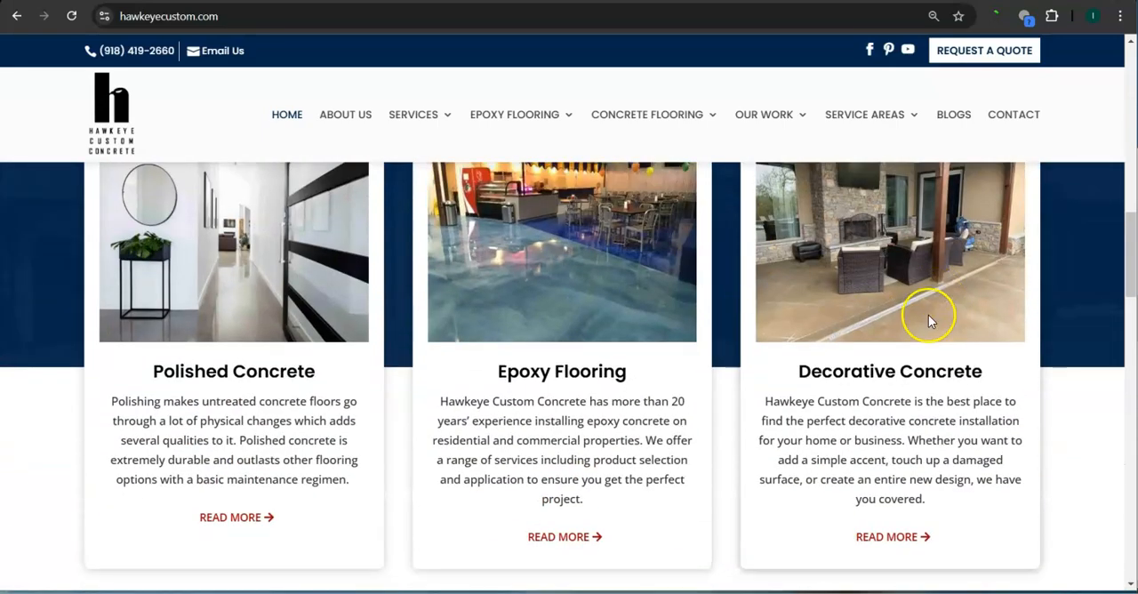
scroll("down", 3)
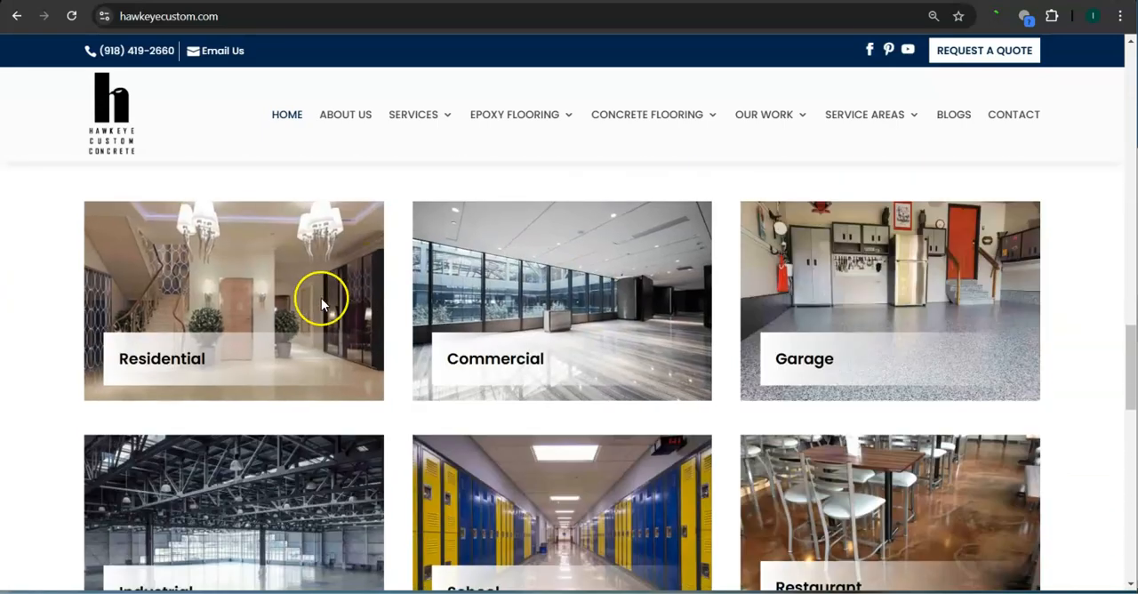
scroll("down", 3)
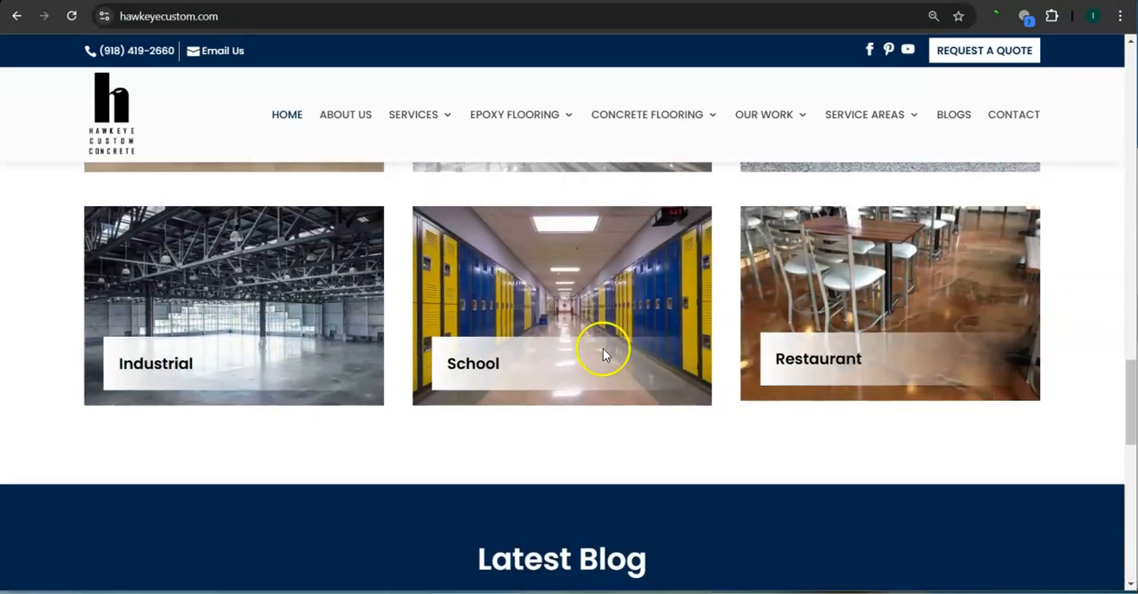
scroll("down", 3)
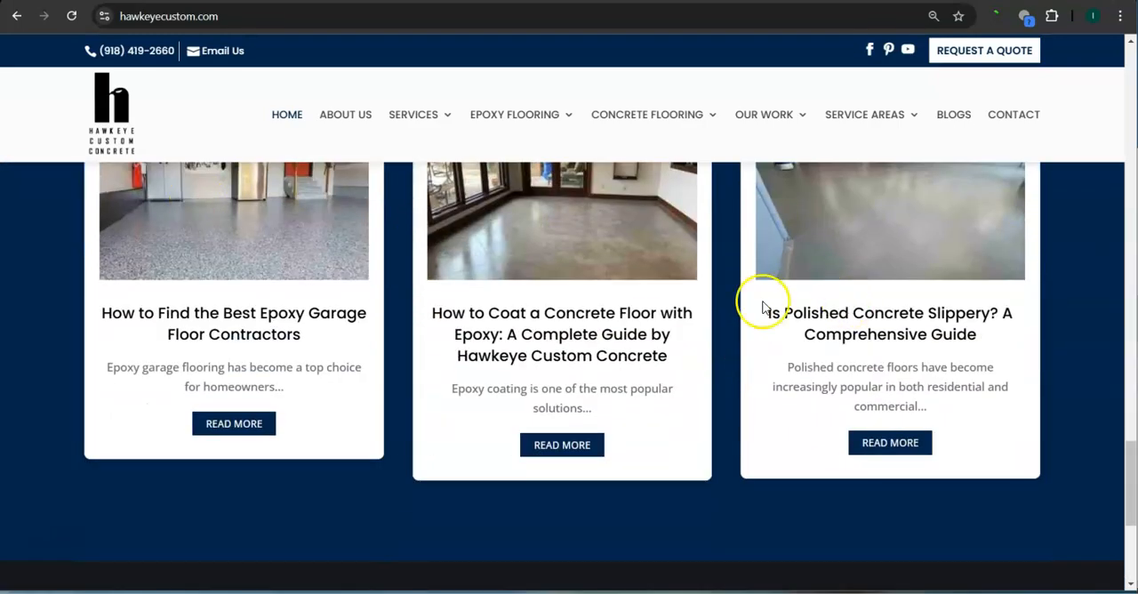
scroll("down", 3)
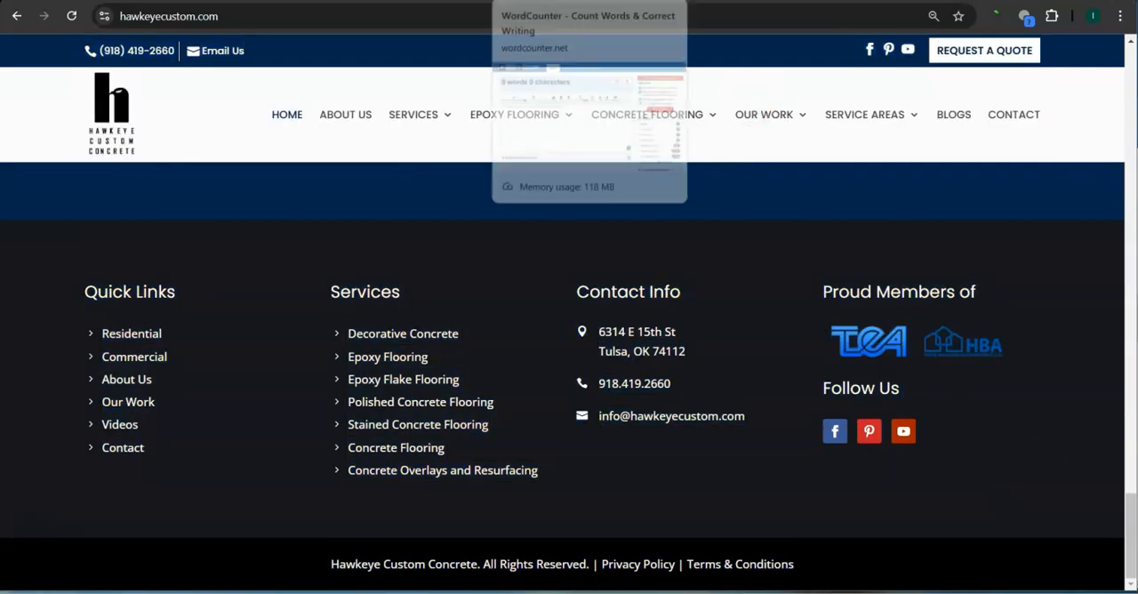
left_click(589, 32)
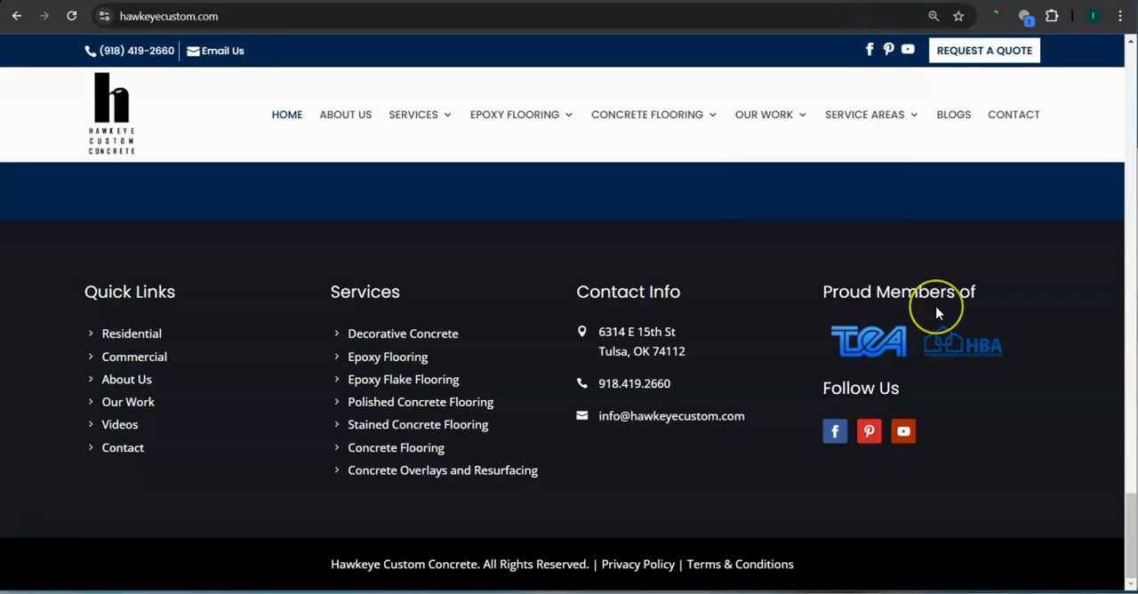
Step: Review the local Places pack and organic results, checking the search box query suggestions
scroll("up", 3)
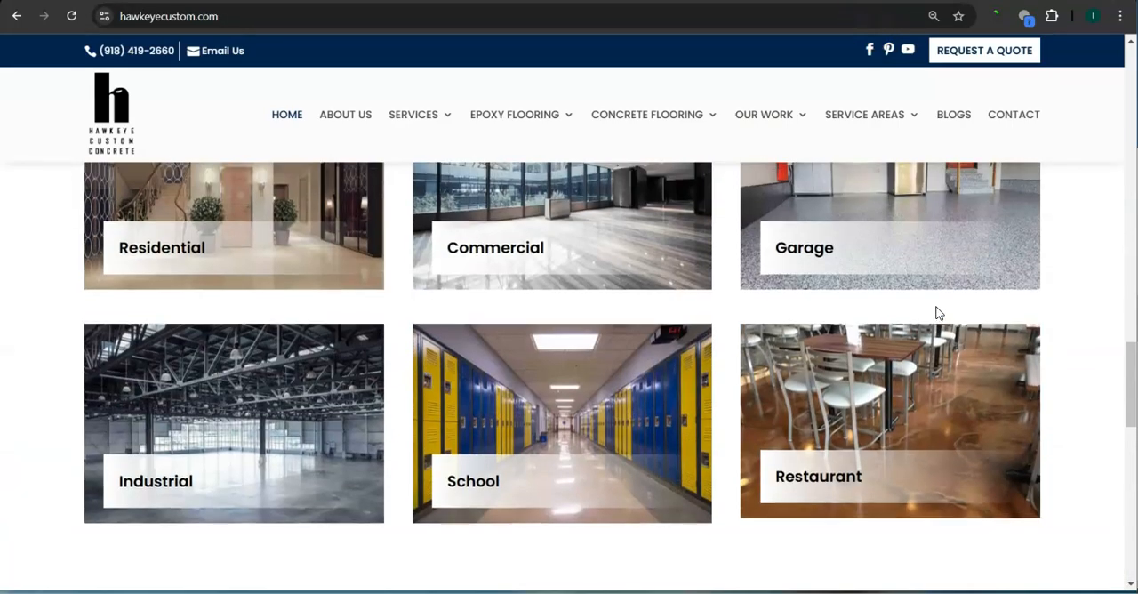
scroll("down", 3)
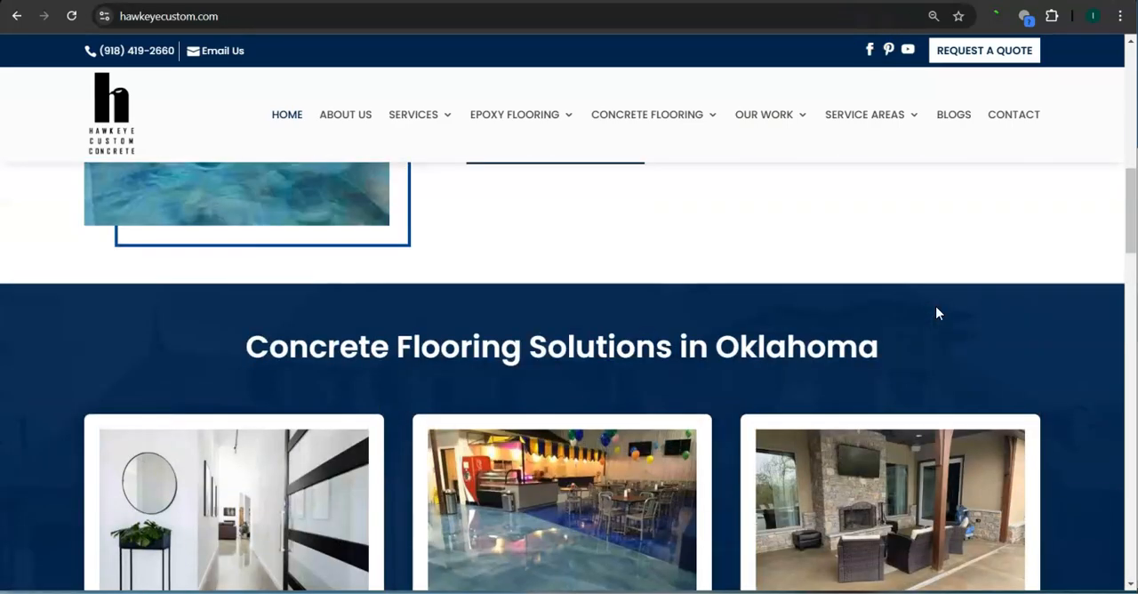
scroll("up", 3)
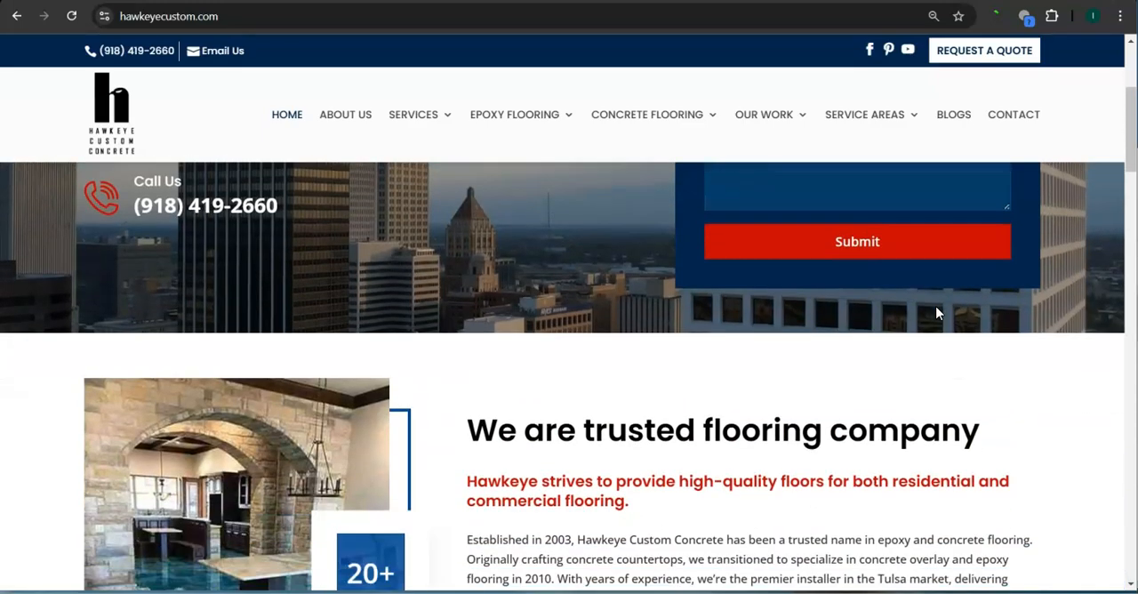
scroll("down", 3)
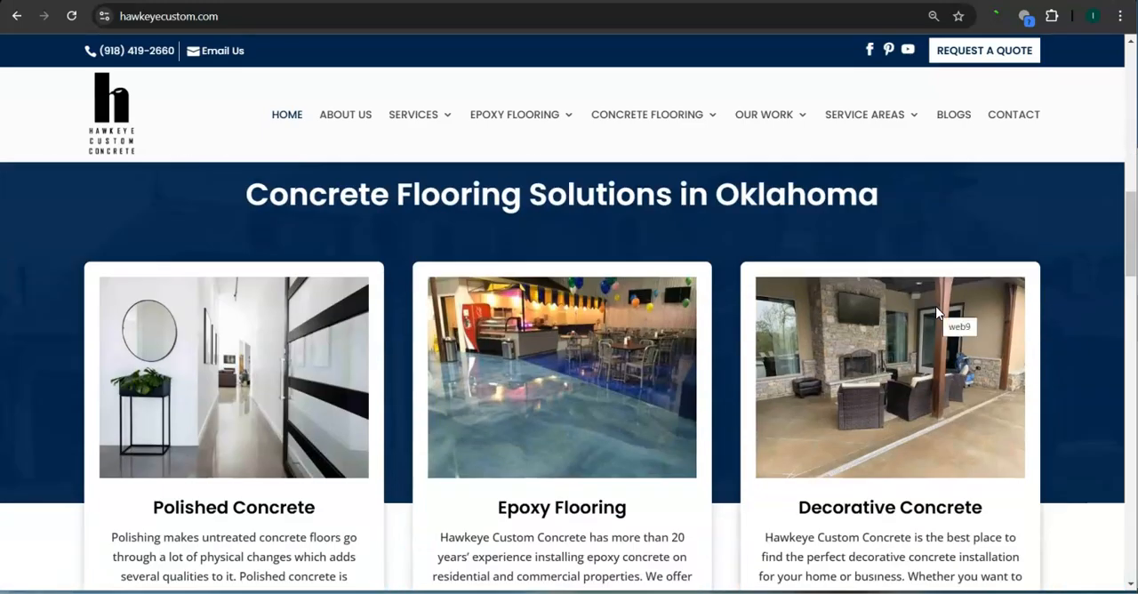
scroll("down", 3)
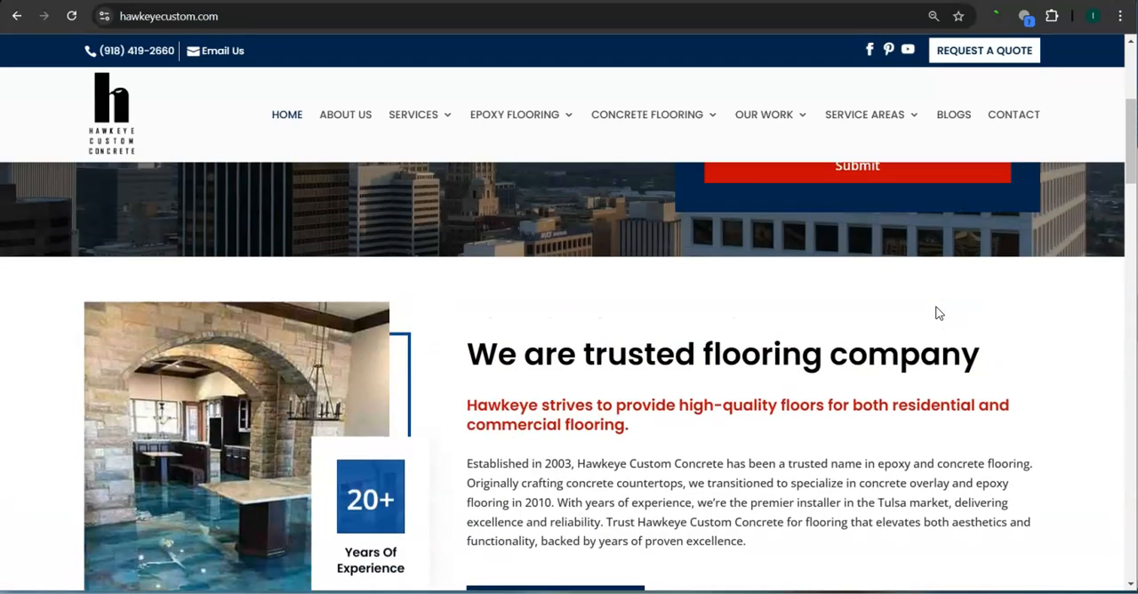
scroll("up", 3)
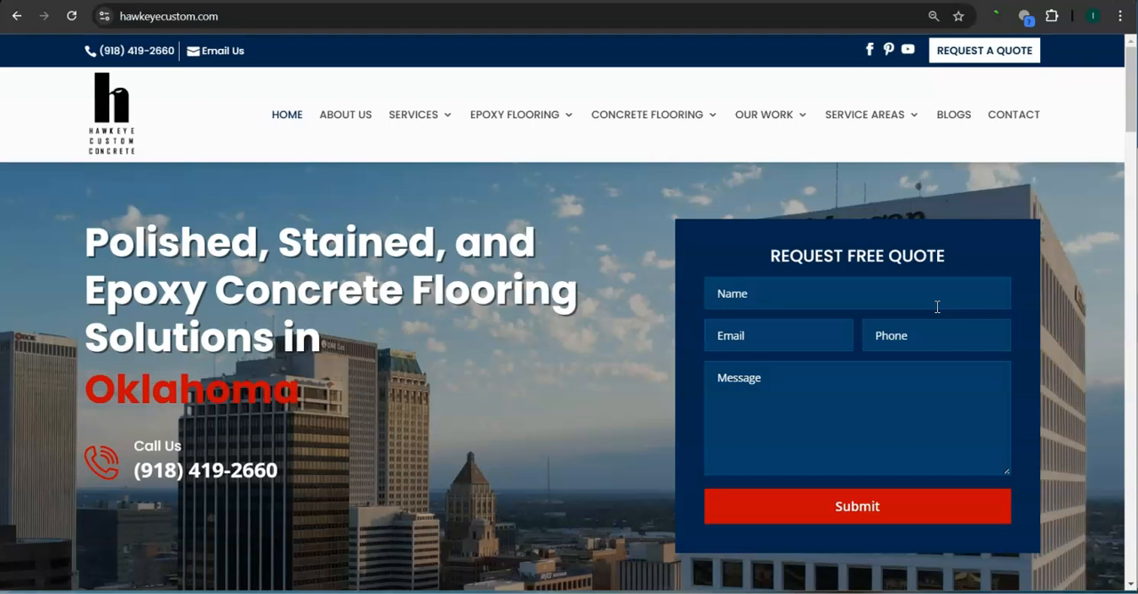
mouse_move(658, 233)
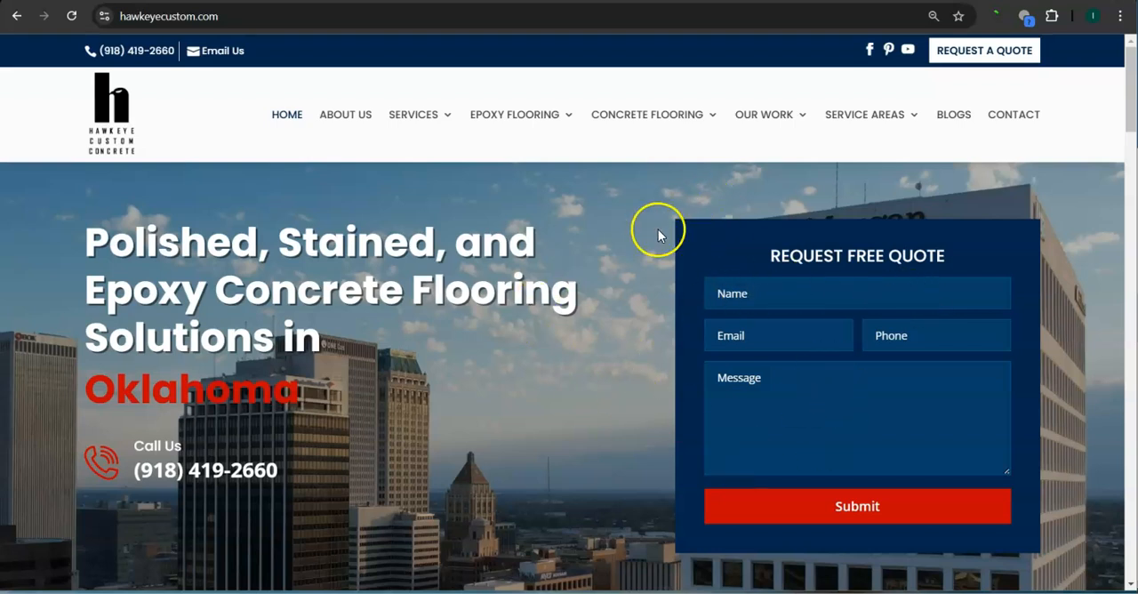
mouse_move(725, 288)
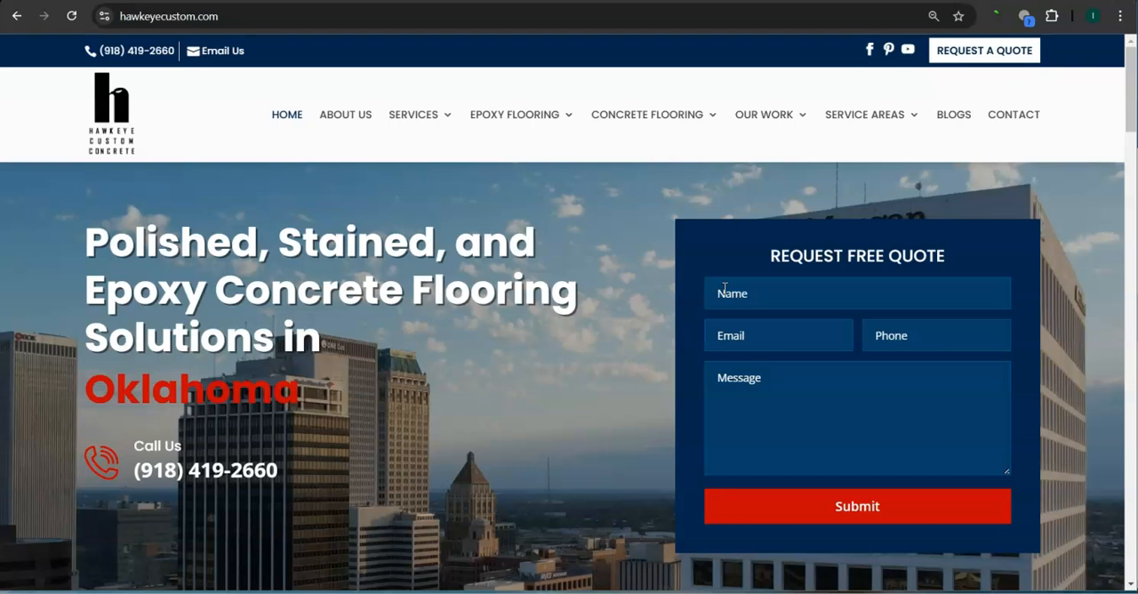
mouse_move(647, 302)
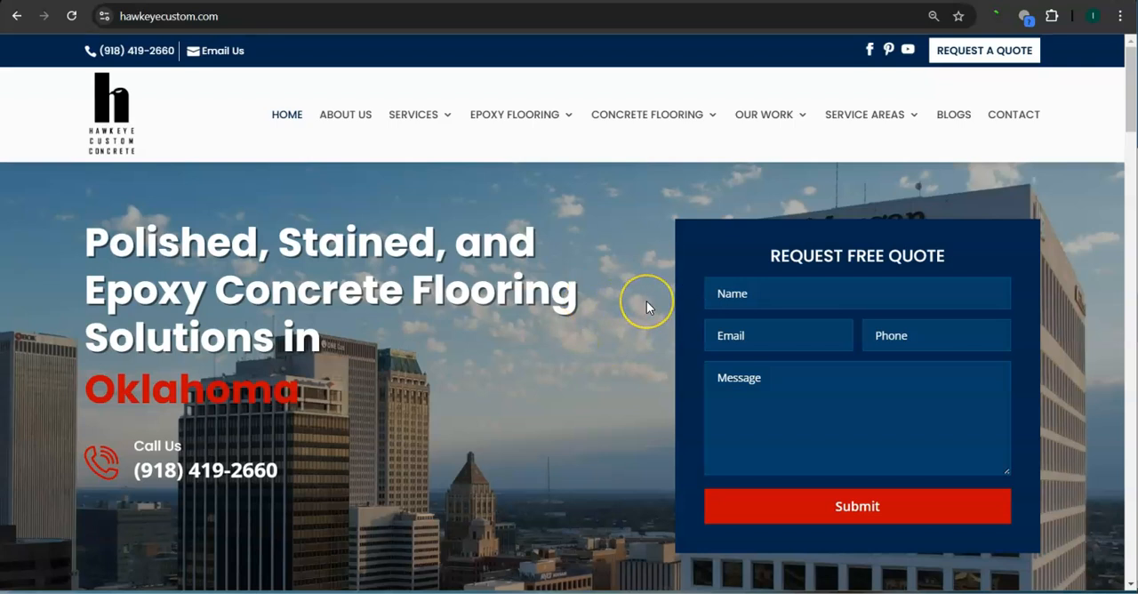
mouse_move(776, 234)
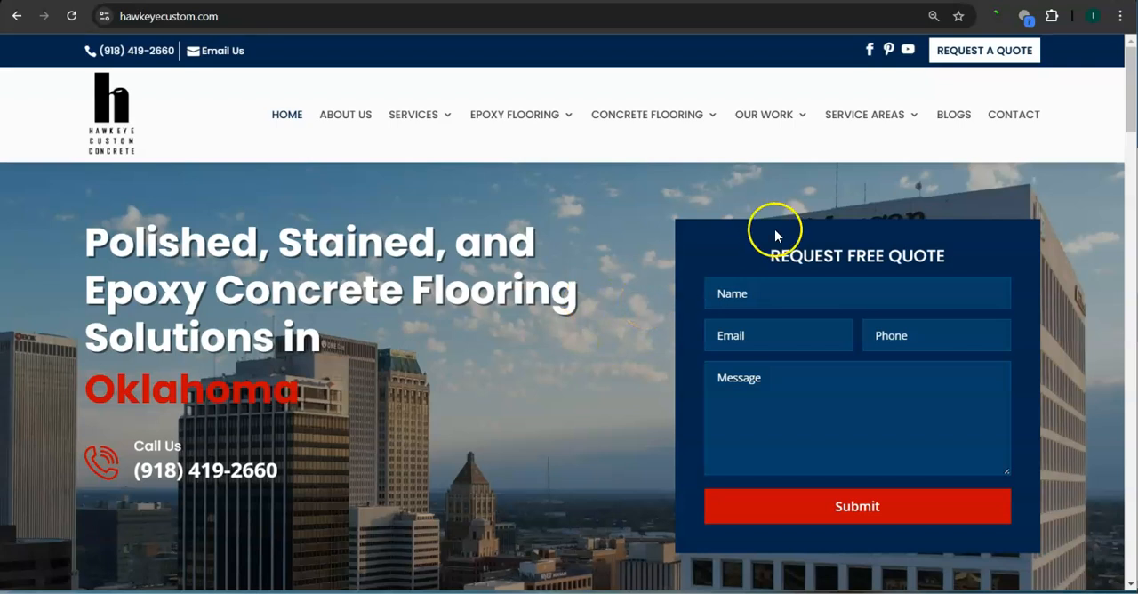
mouse_move(763, 113)
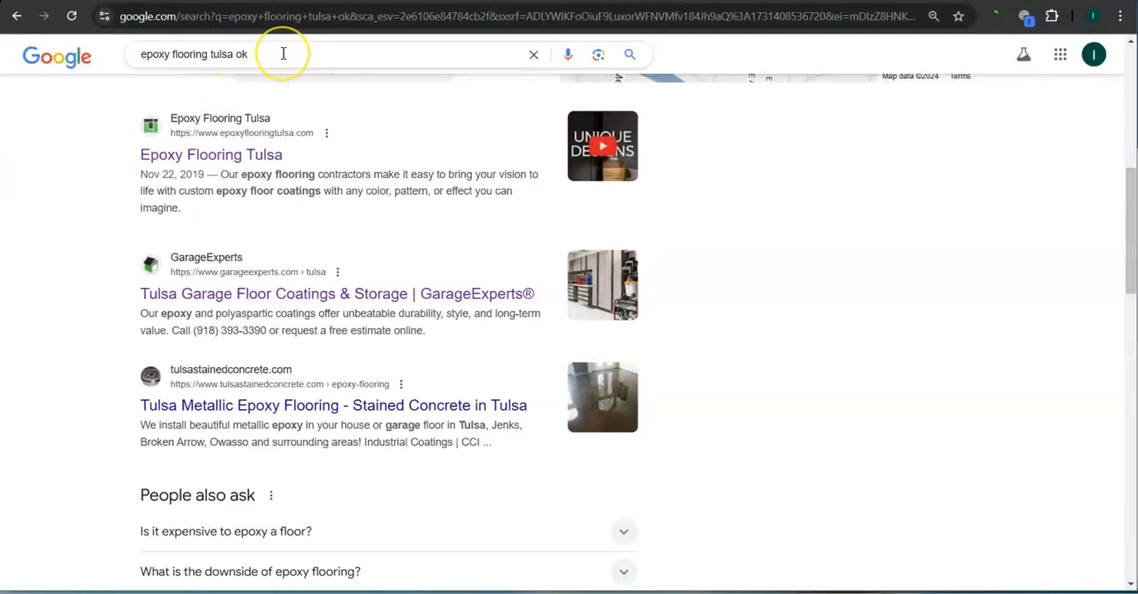
left_click(283, 53)
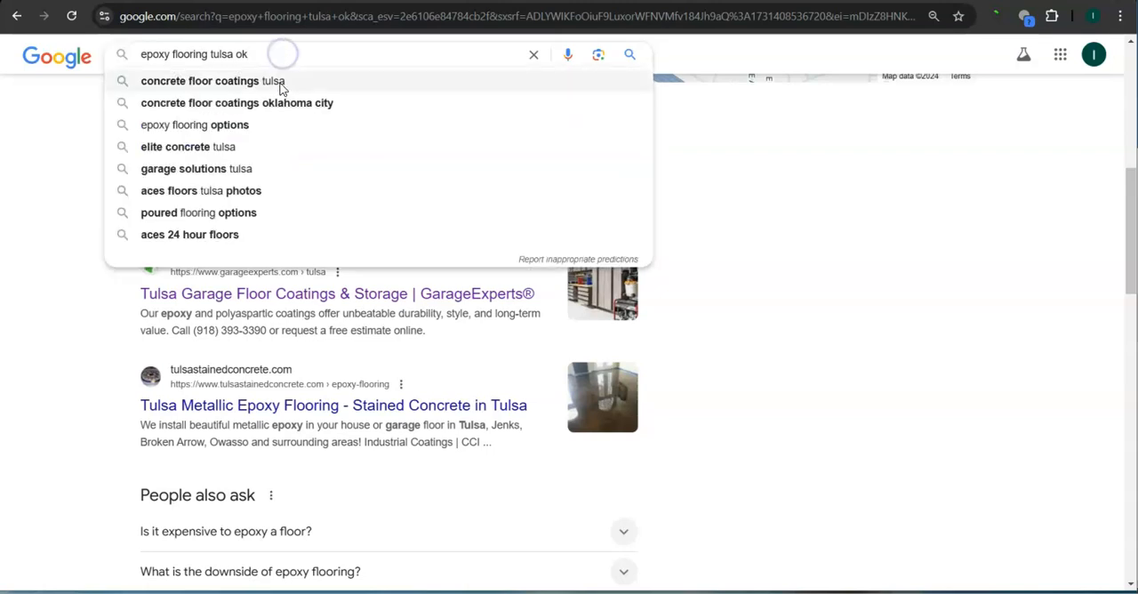
double_click(174, 53)
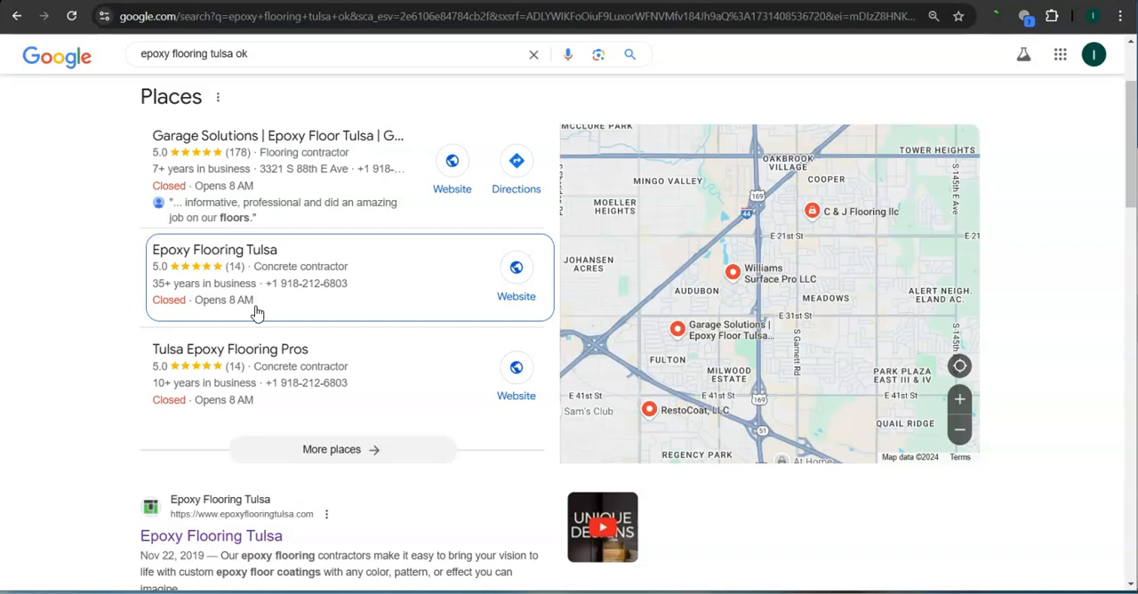
mouse_move(146, 281)
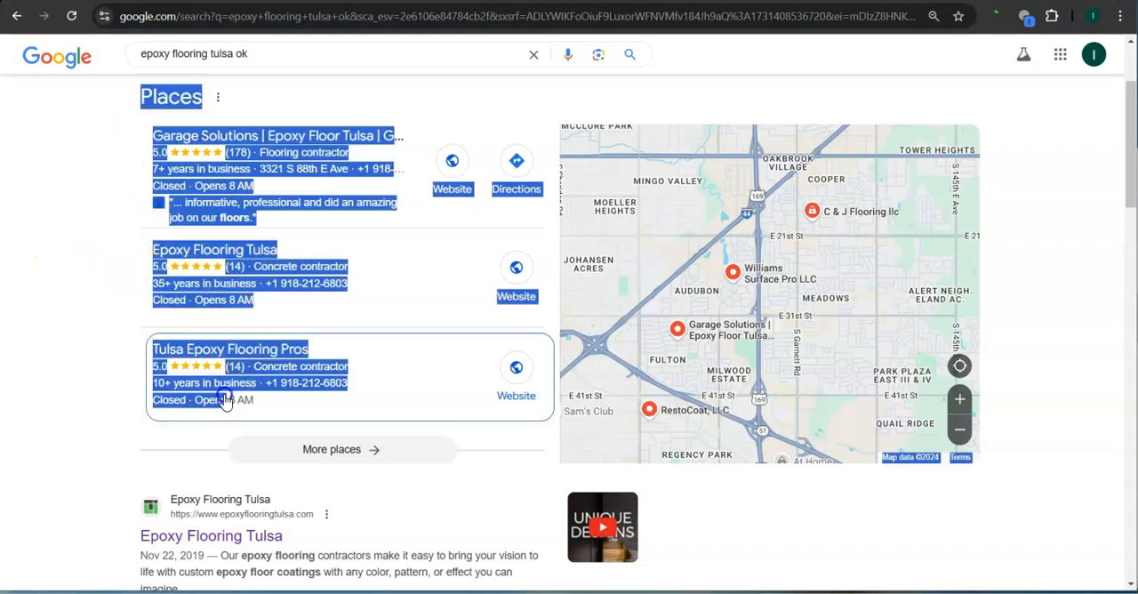
left_click(85, 429)
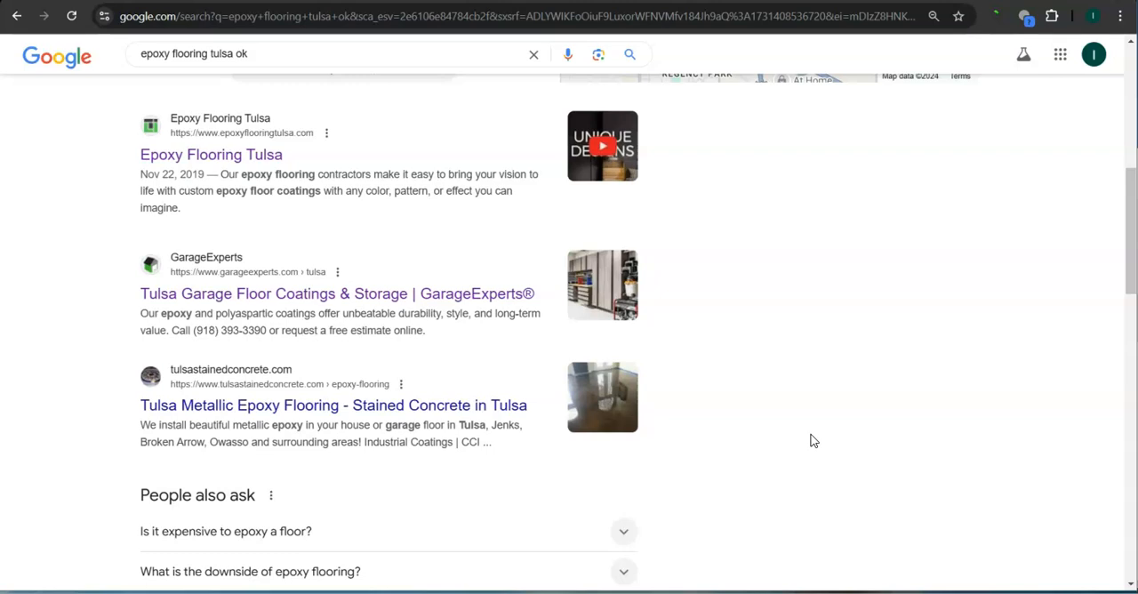
mouse_move(470, 230)
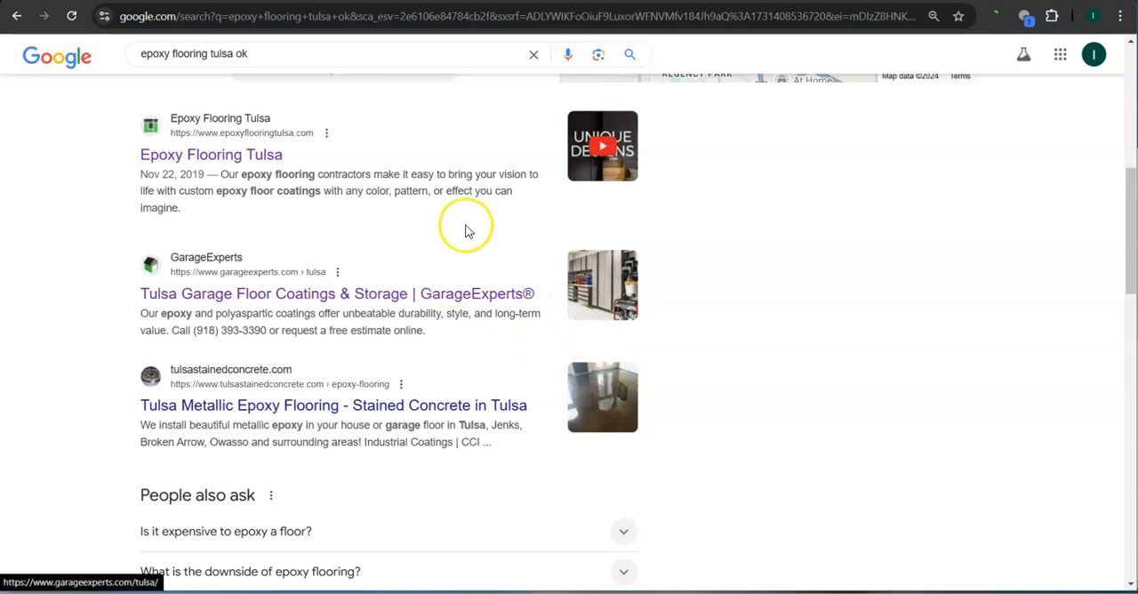
mouse_move(549, 271)
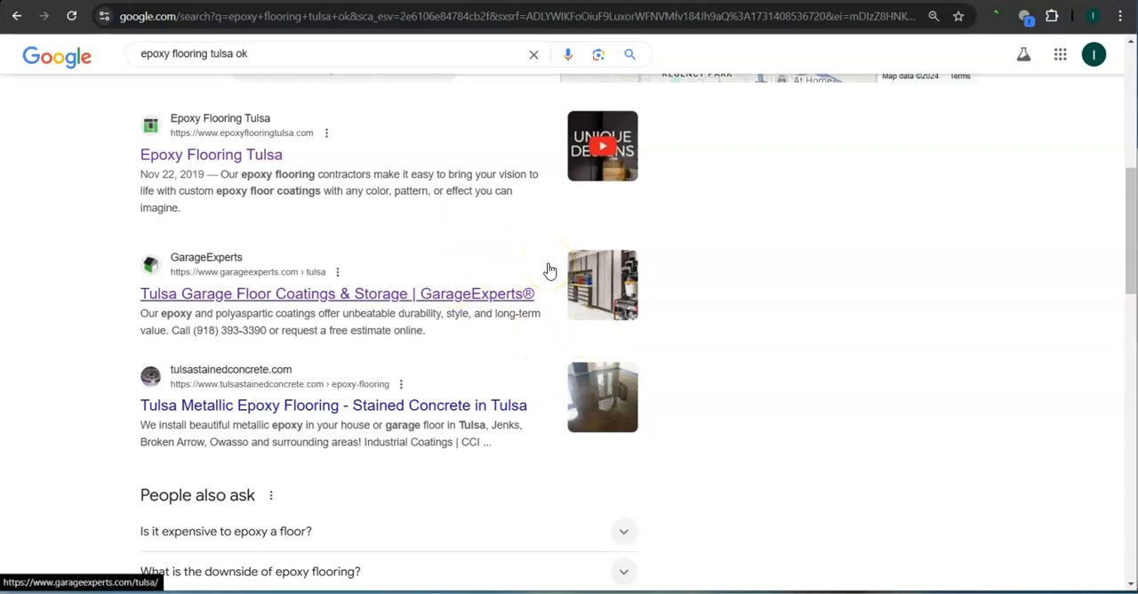
mouse_move(747, 490)
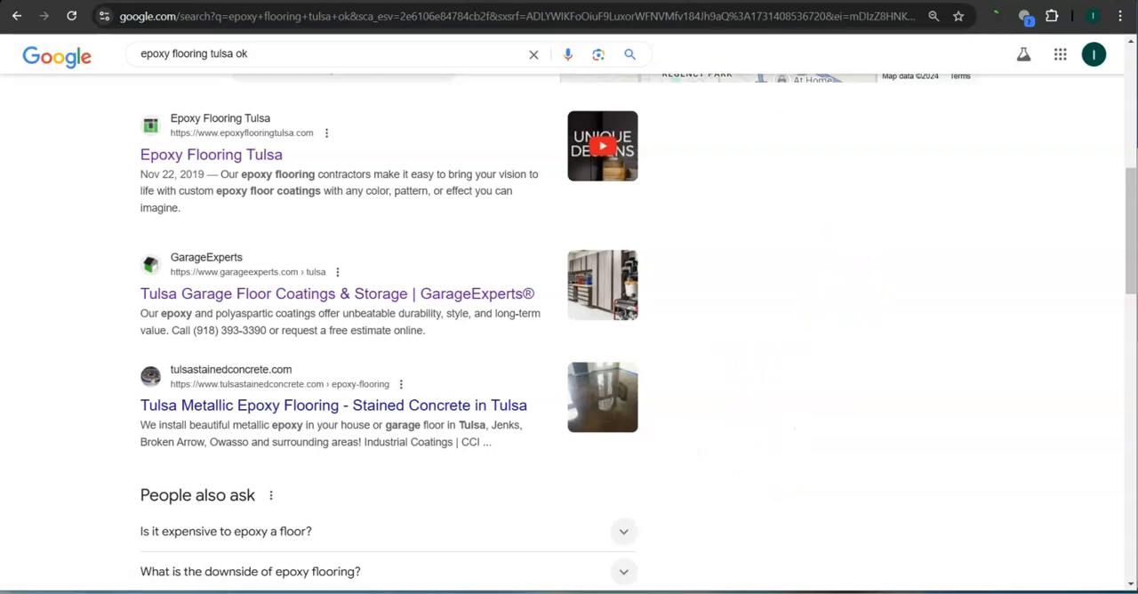
left_click(337, 293)
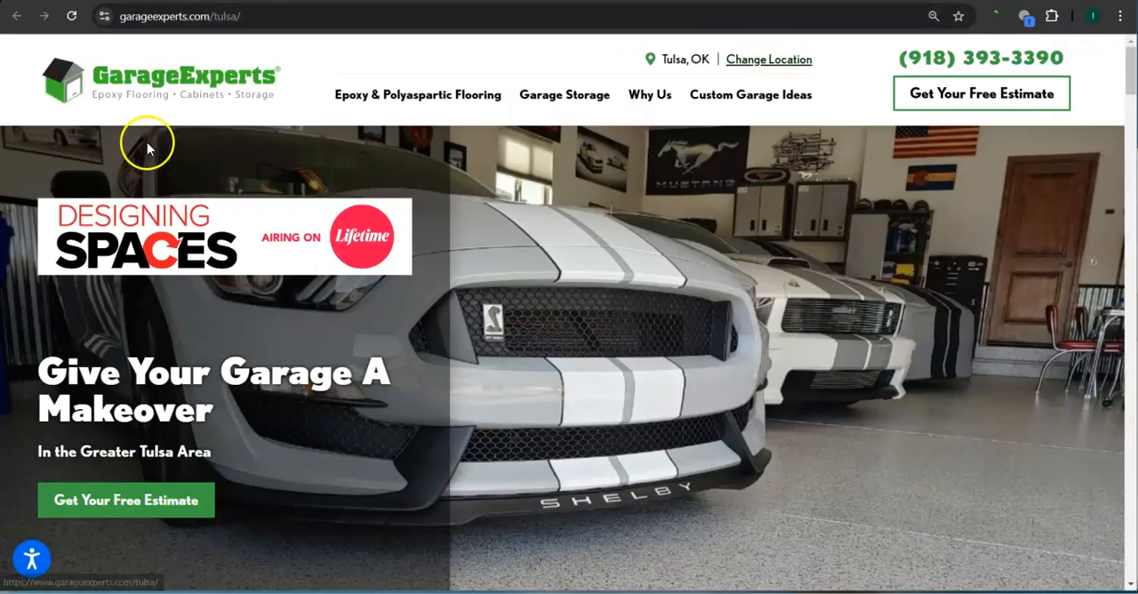
mouse_move(80, 93)
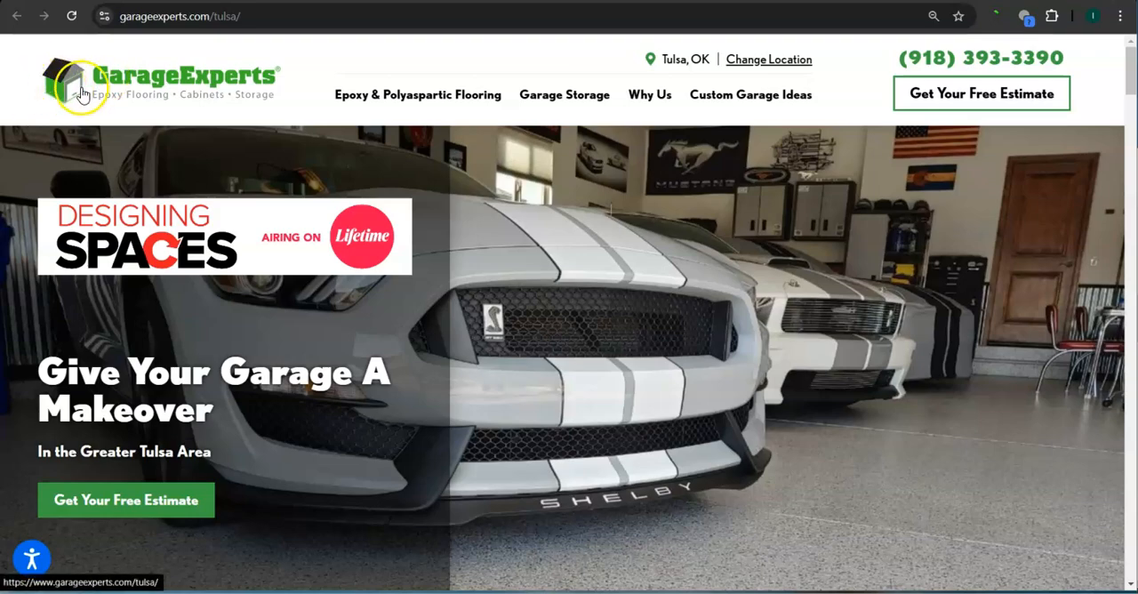
scroll("down", 3)
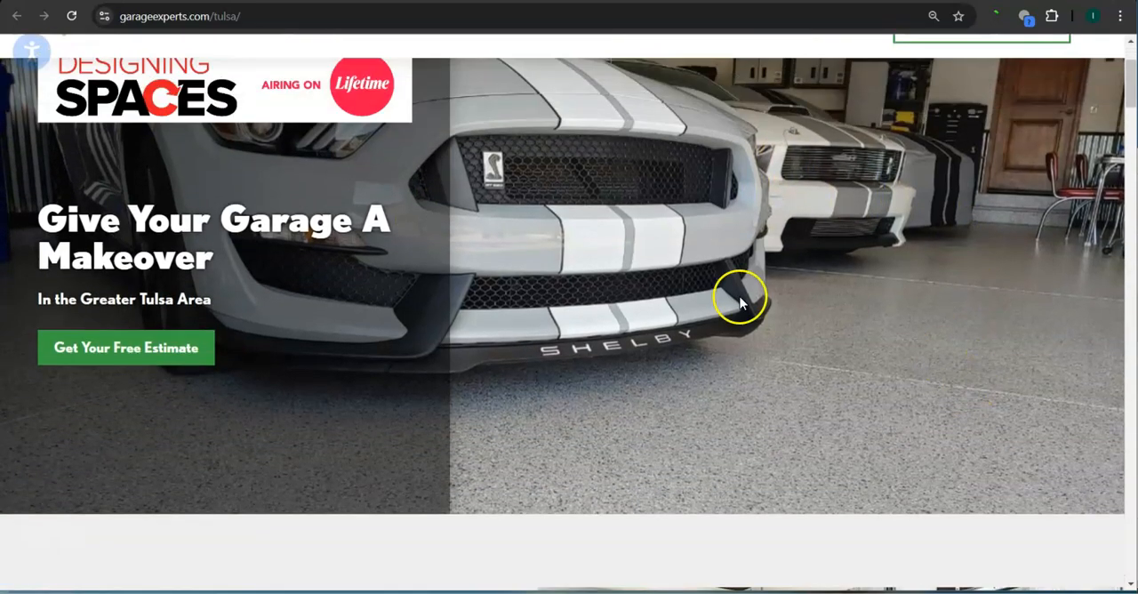
scroll("down", 3)
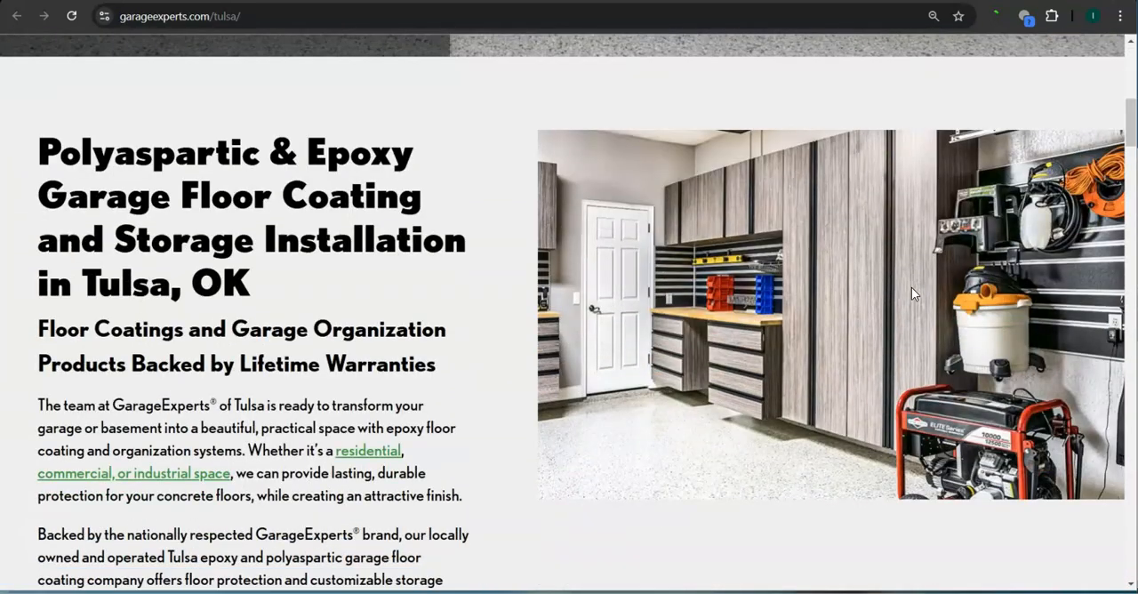
scroll("down", 3)
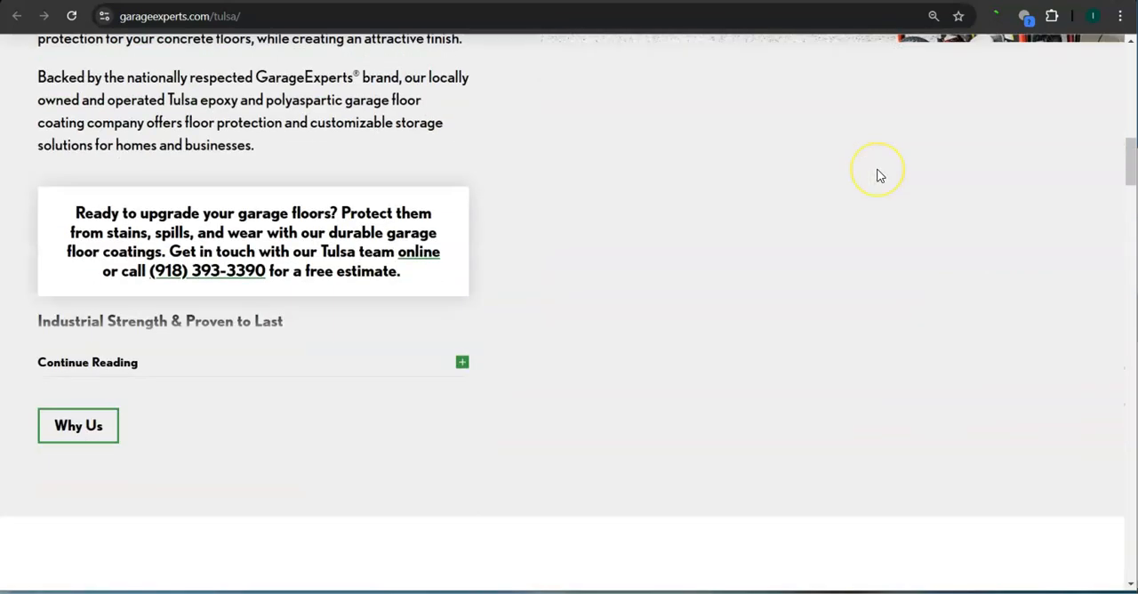
scroll("down", 3)
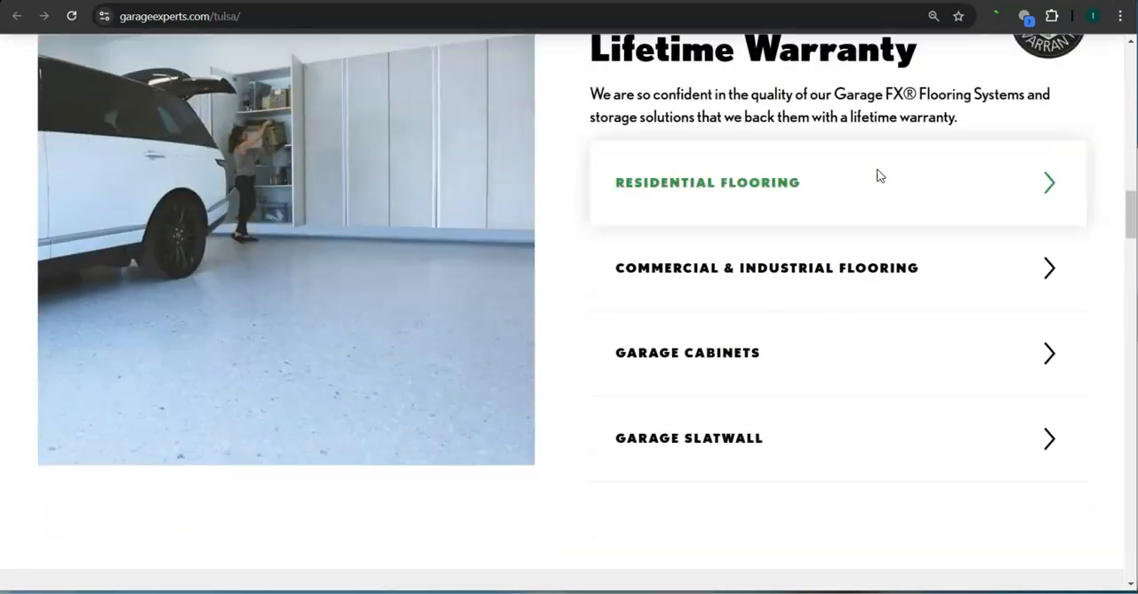
scroll("up", 3)
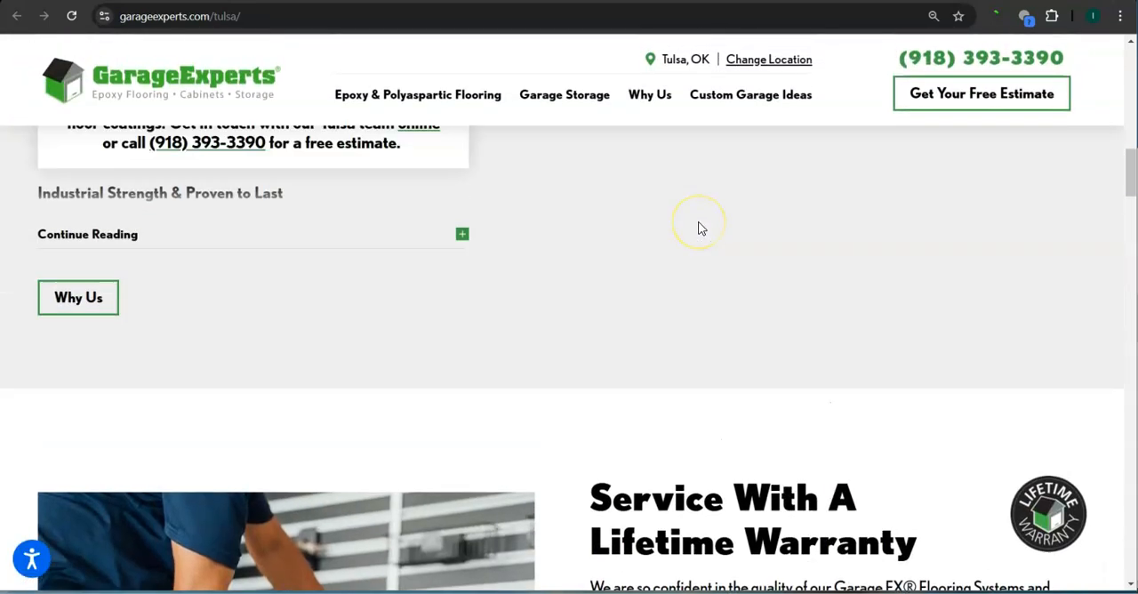
scroll("down", 3)
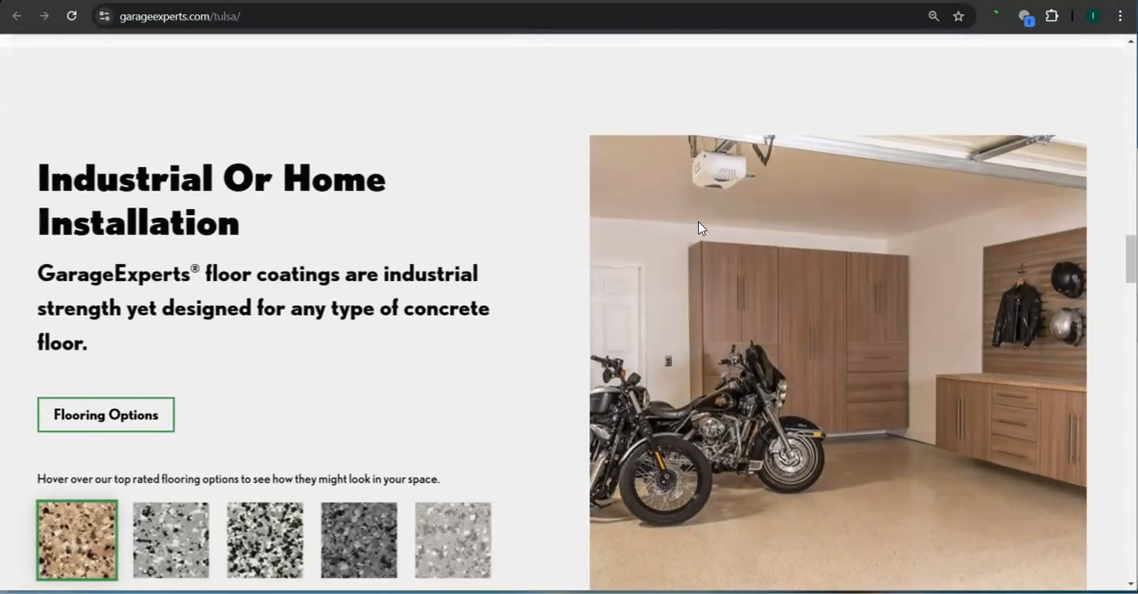
scroll("down", 3)
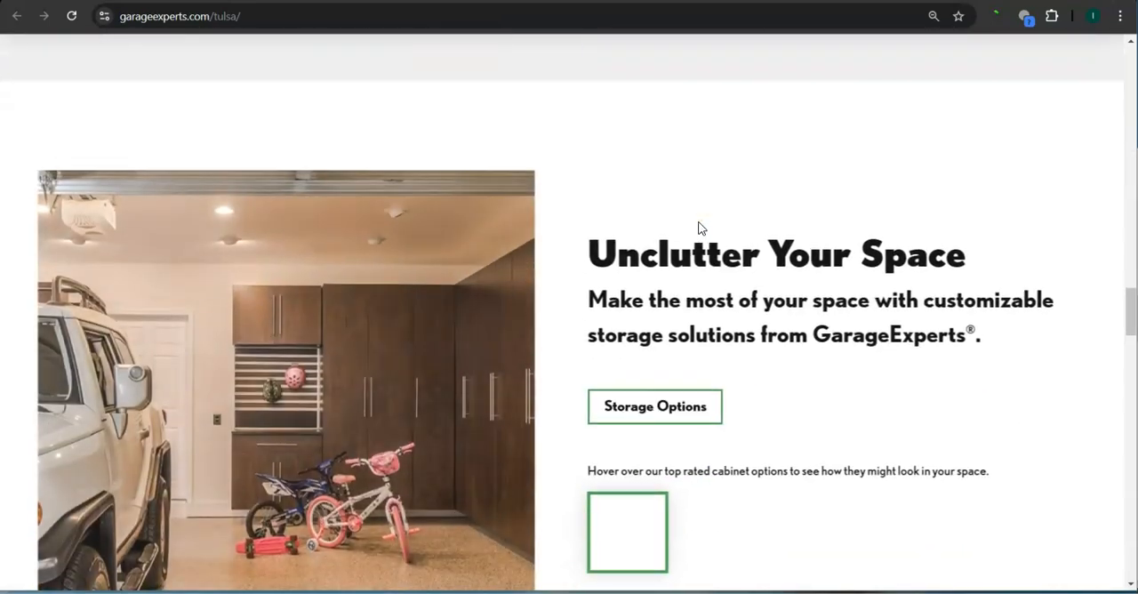
scroll("down", 3)
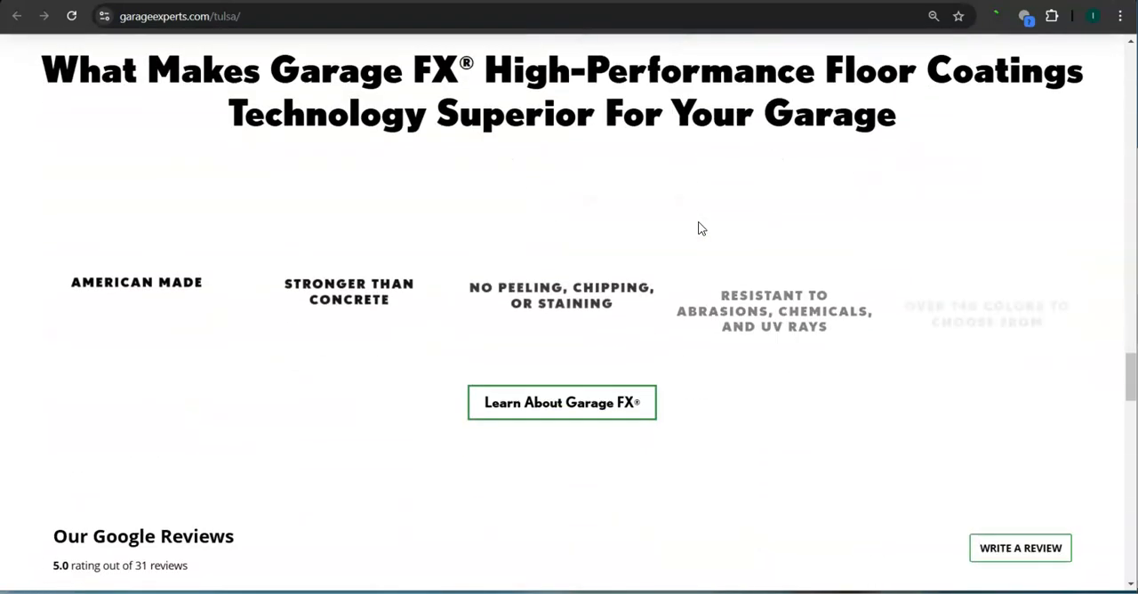
scroll("down", 3)
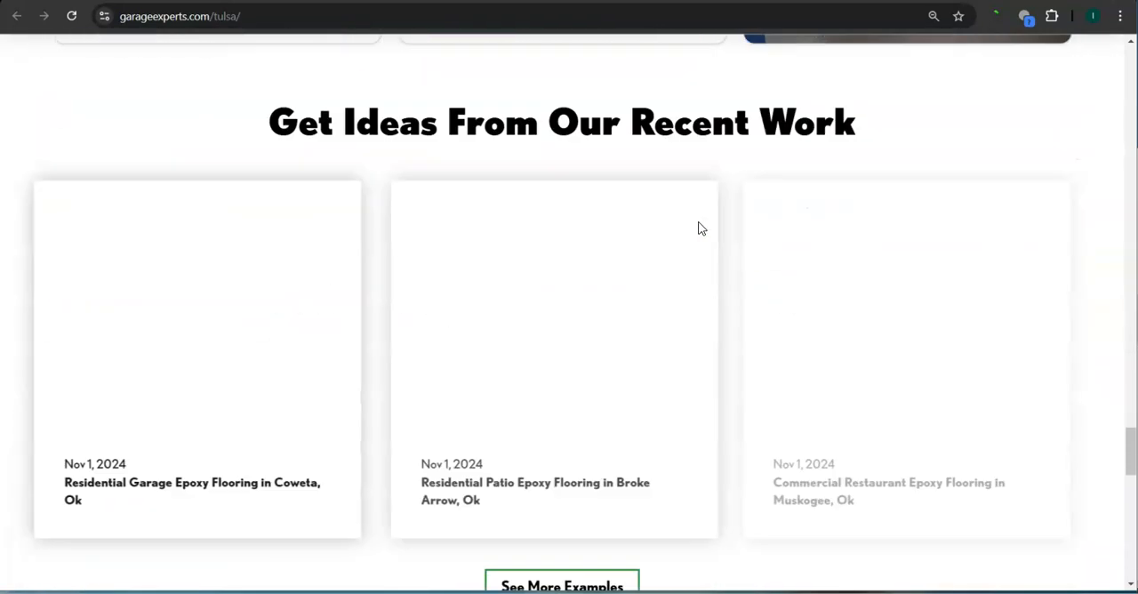
scroll("down", 3)
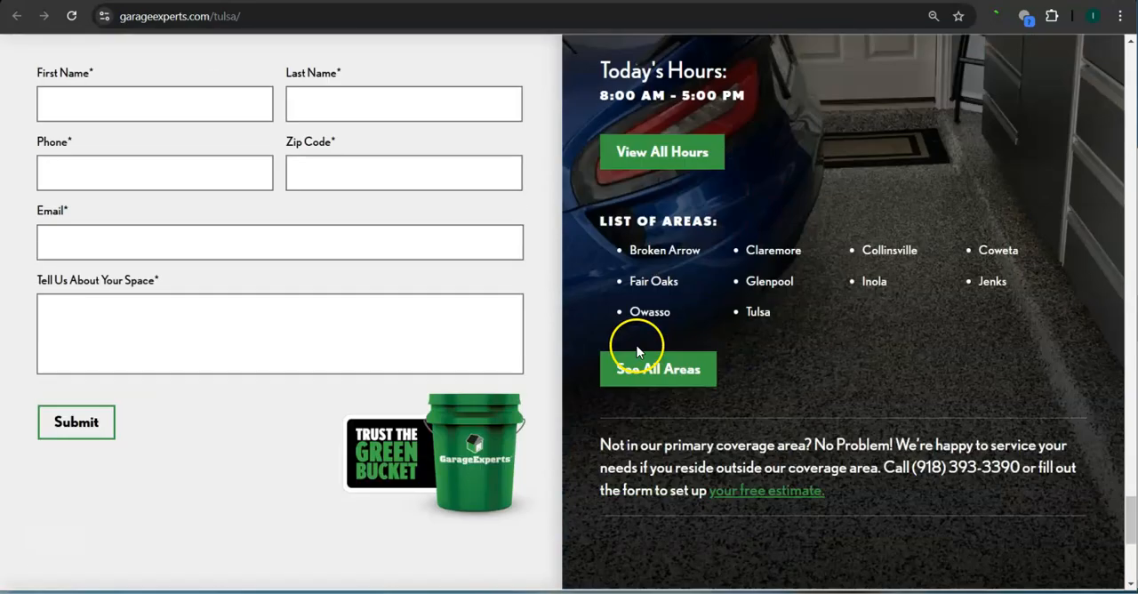
scroll("down", 3)
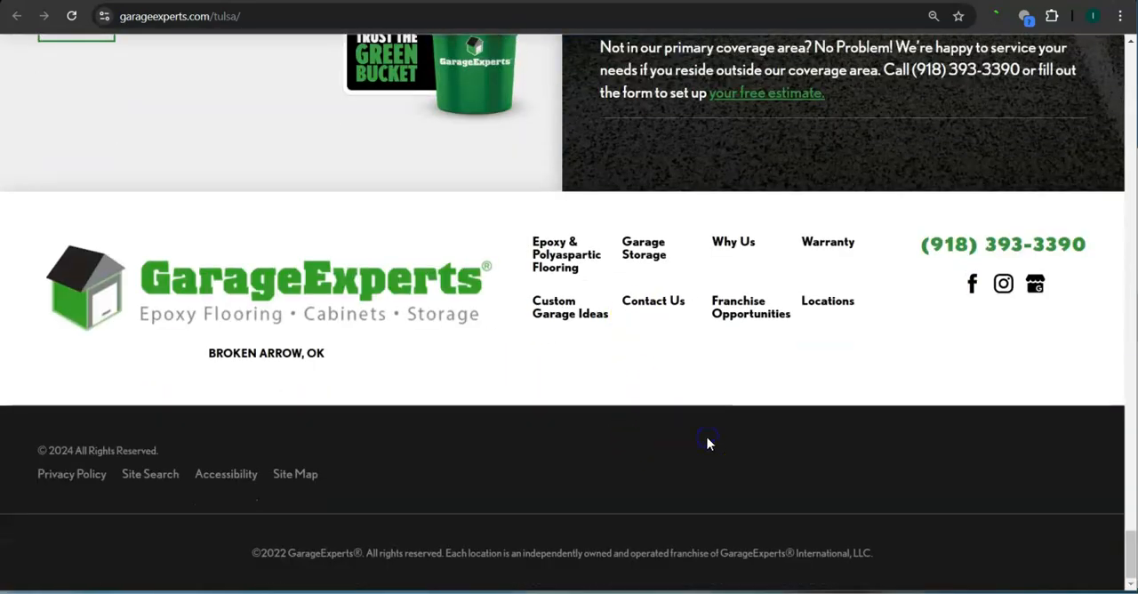
mouse_move(693, 151)
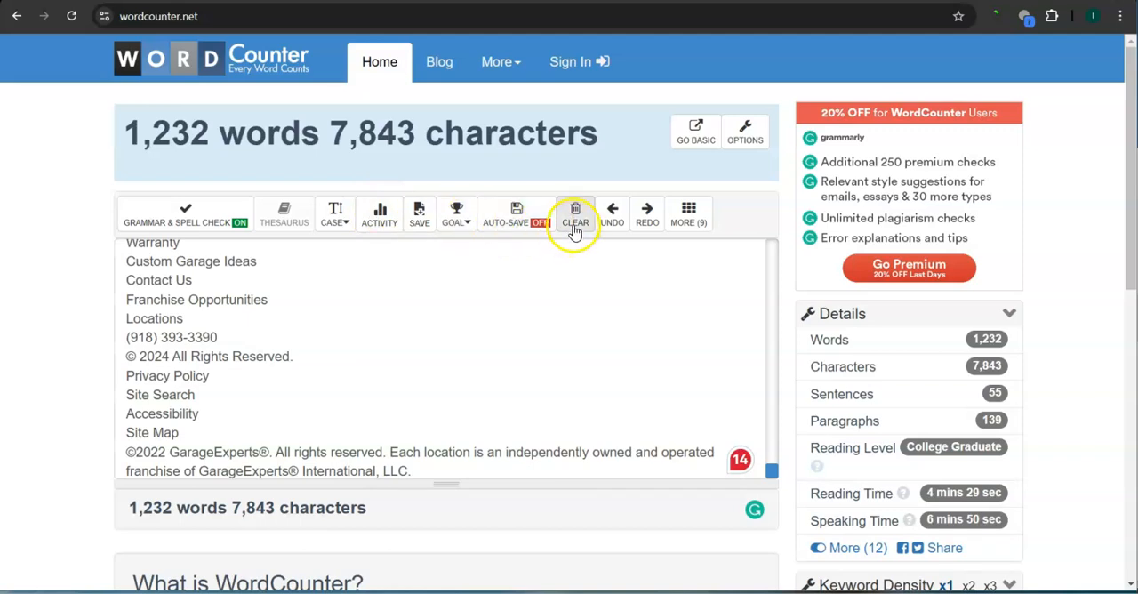
Step: Clear the pasted GarageExperts page text so WordCounter reads 0 words 0 characters
left_click(576, 214)
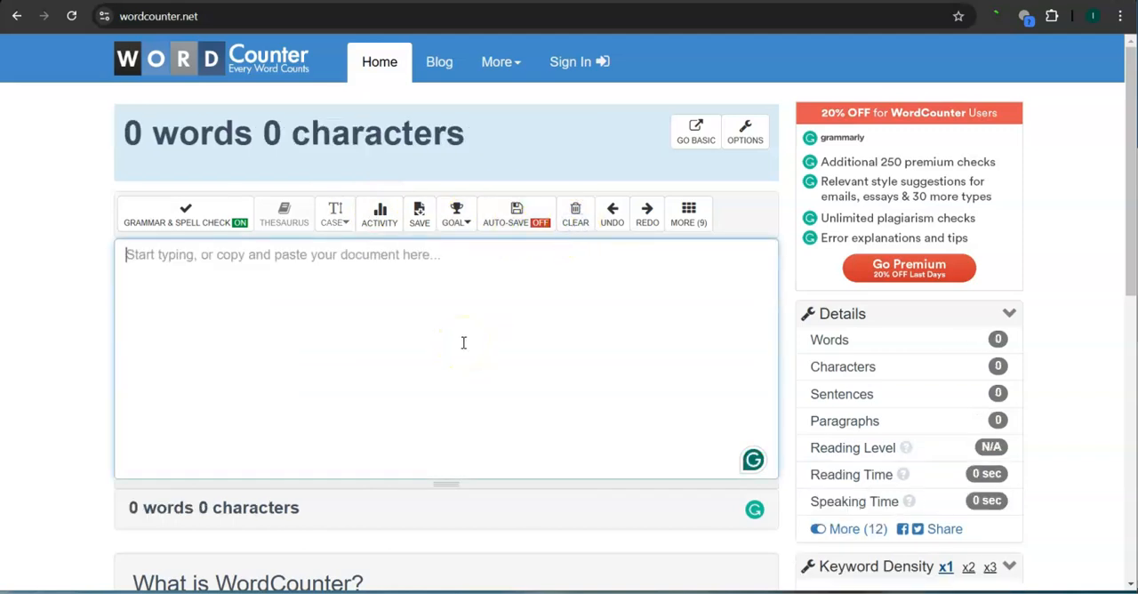
mouse_move(242, 121)
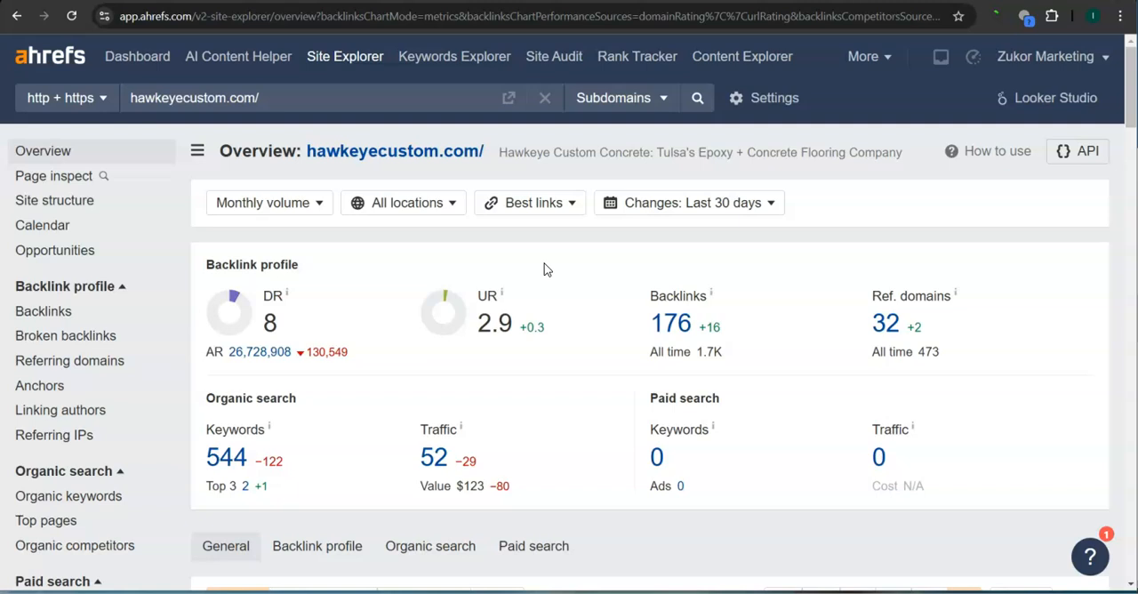
mouse_move(336, 347)
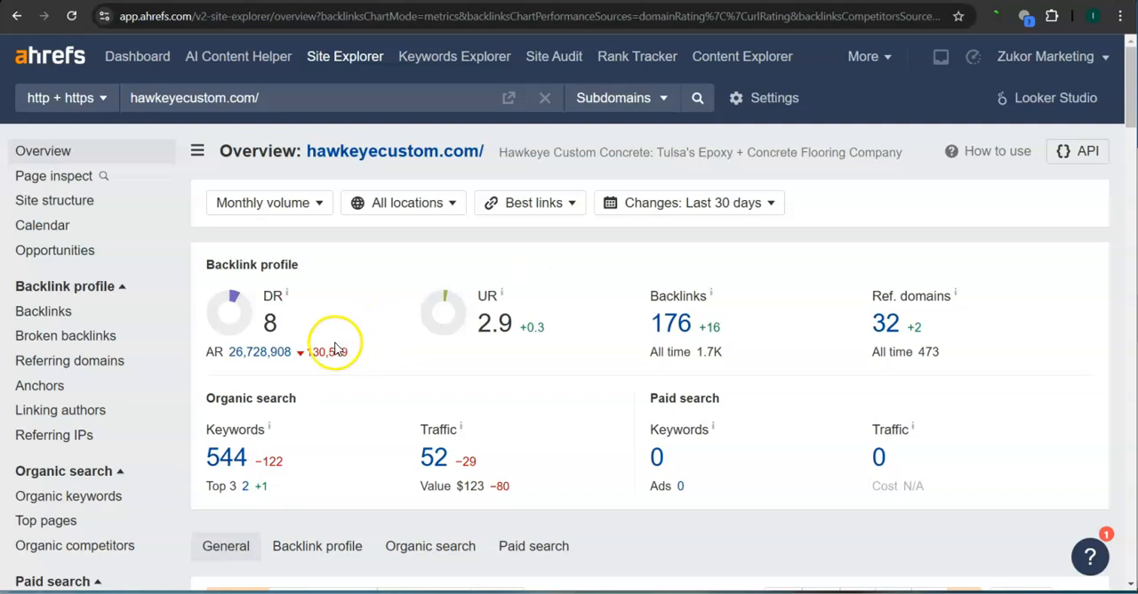
mouse_move(412, 341)
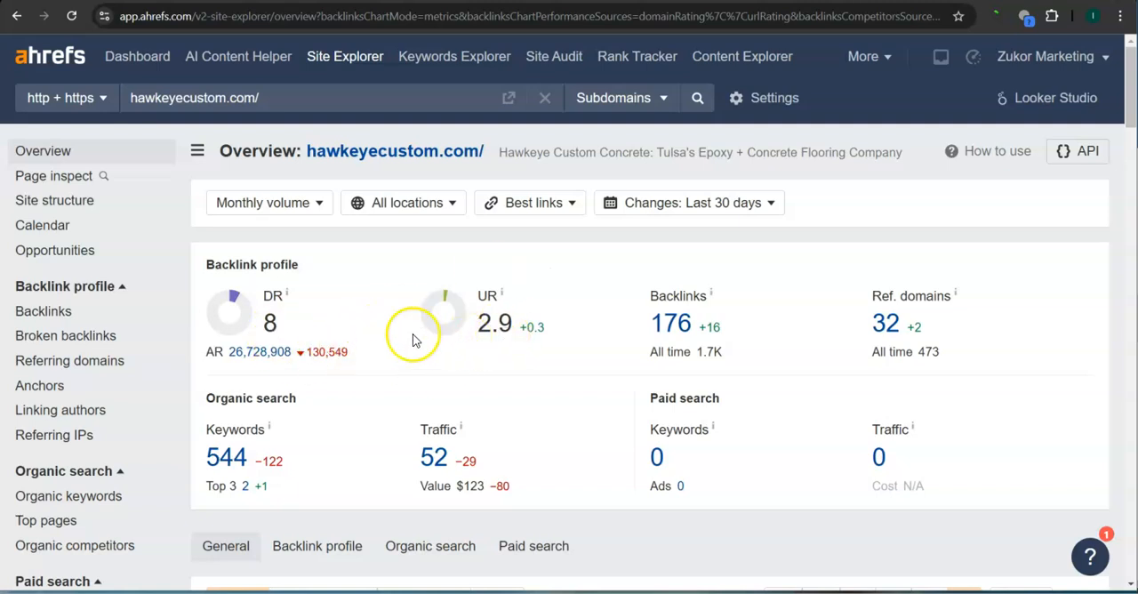
mouse_move(302, 329)
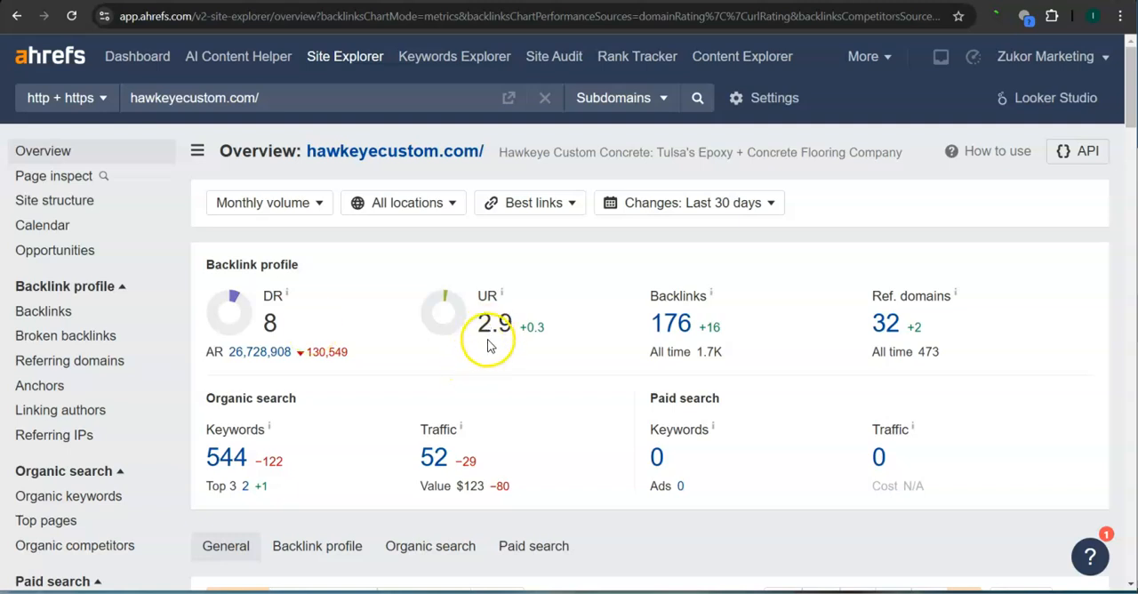
mouse_move(496, 347)
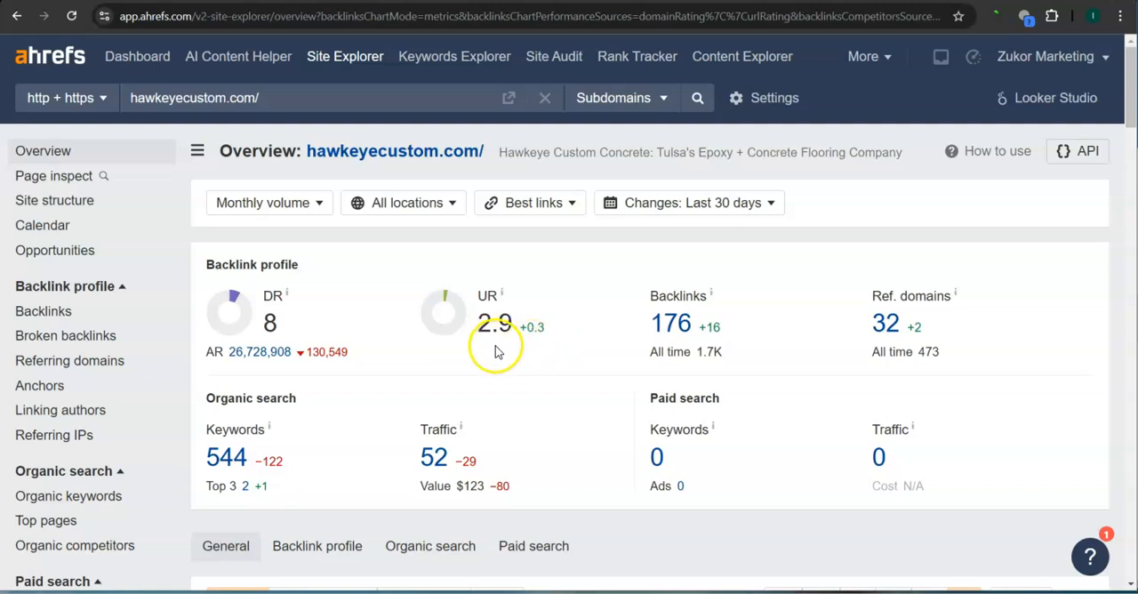
mouse_move(380, 331)
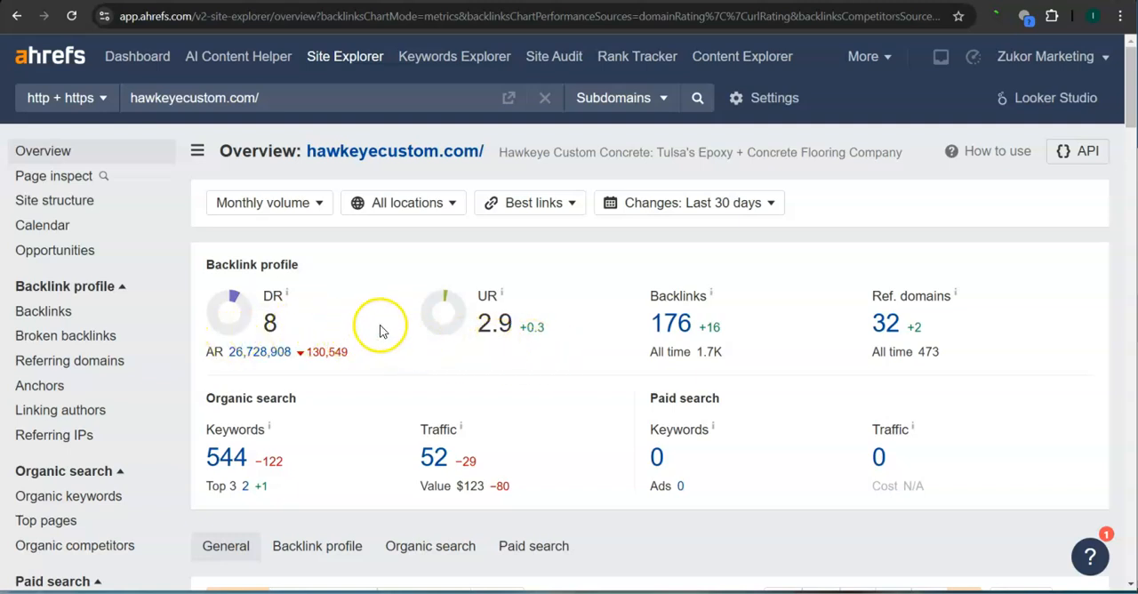
mouse_move(847, 354)
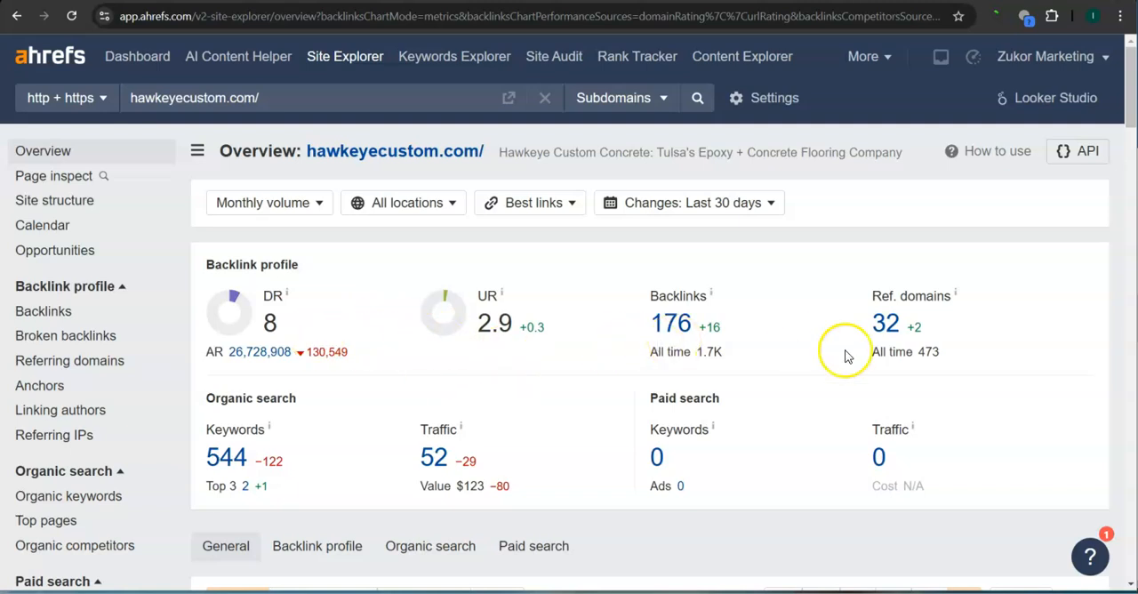
mouse_move(671, 323)
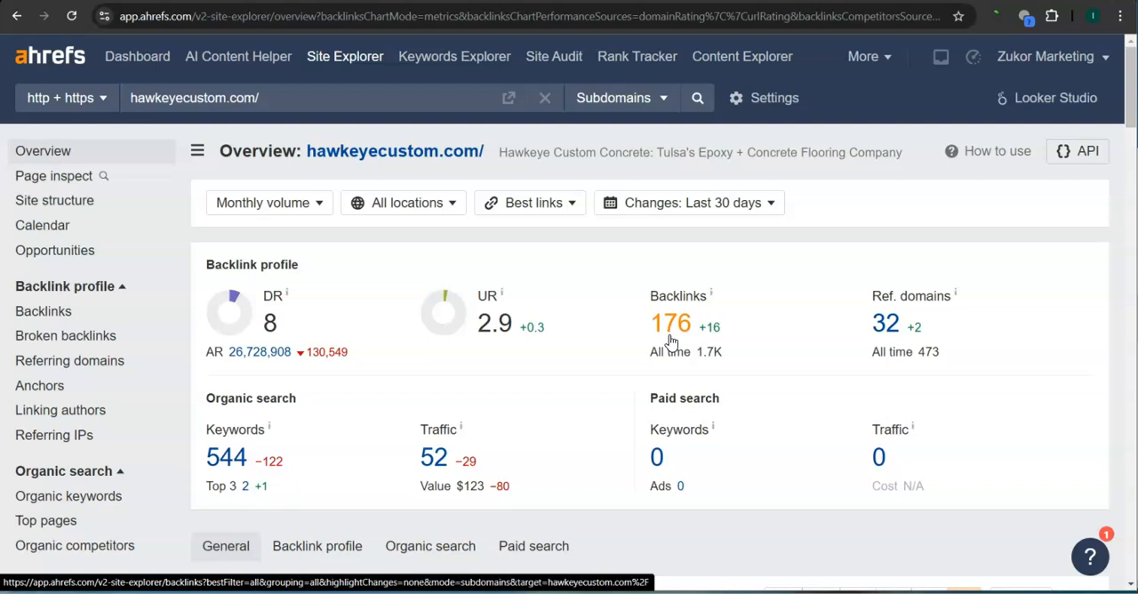
mouse_move(709, 352)
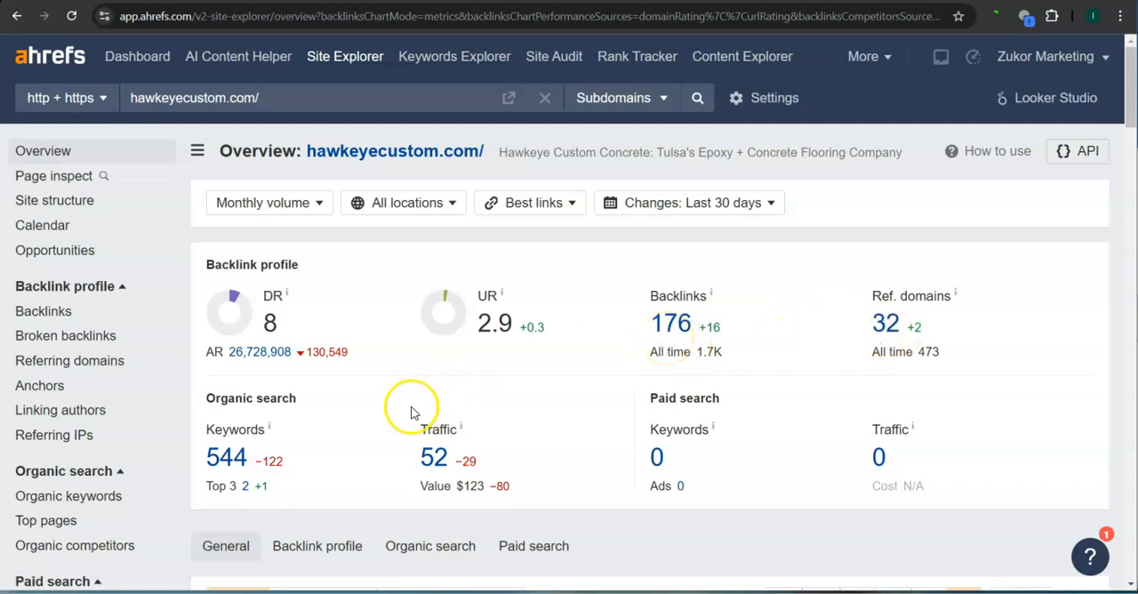
mouse_move(227, 457)
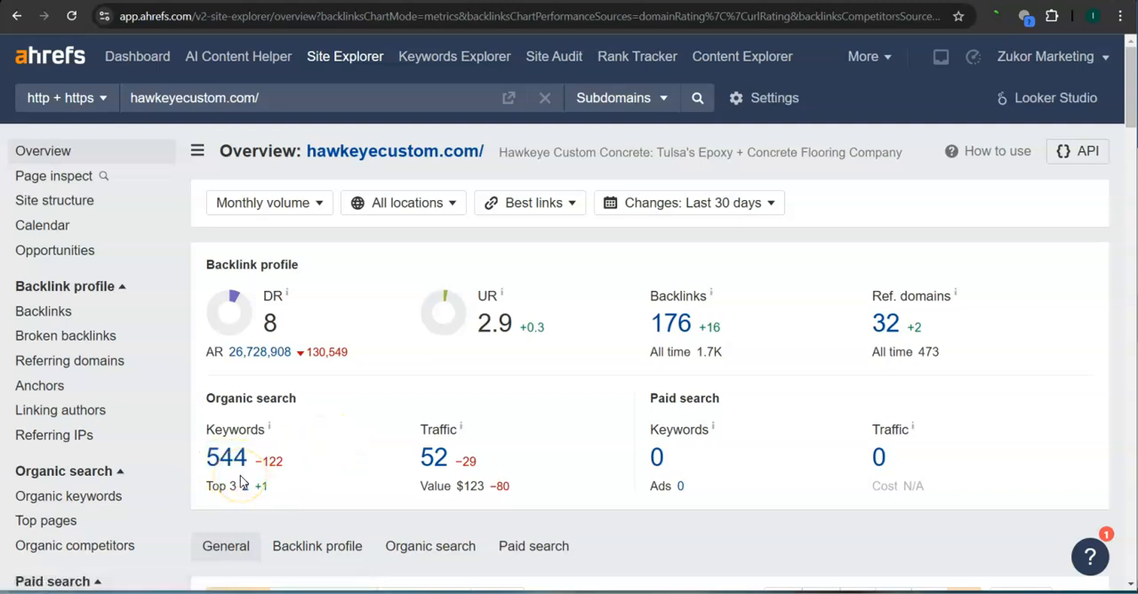
mouse_move(756, 233)
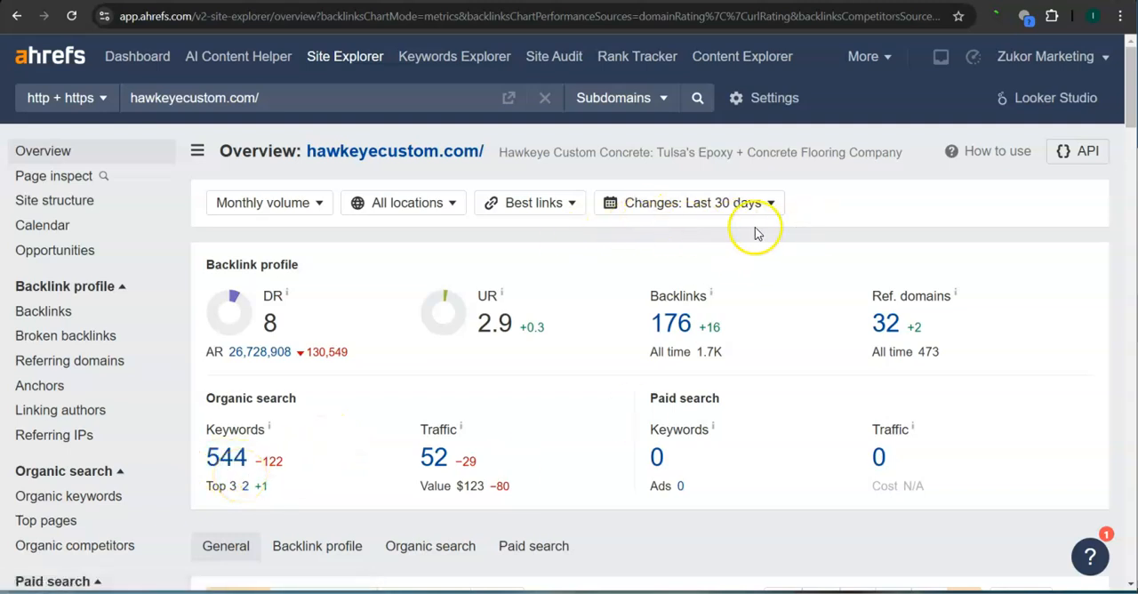
mouse_move(448, 455)
type("www.garageexperts.com")
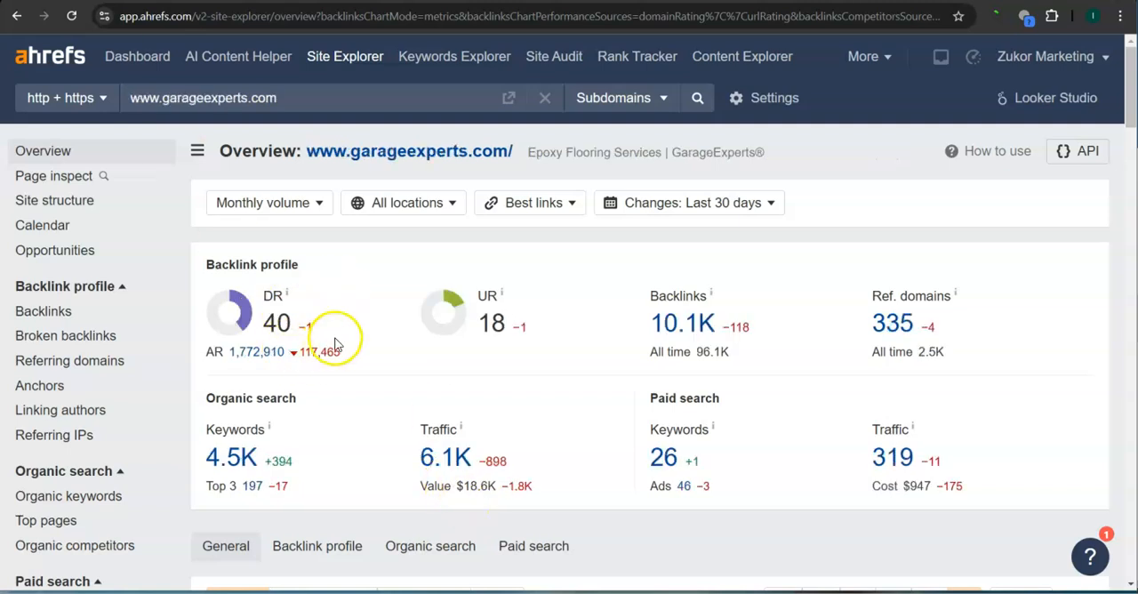
mouse_move(306, 329)
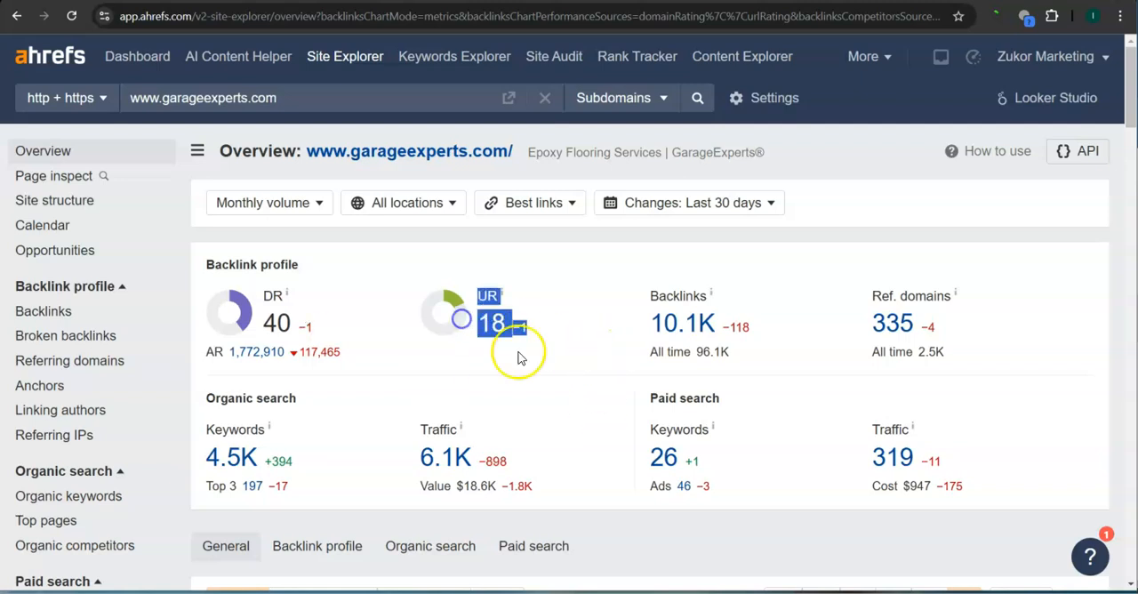
mouse_move(661, 347)
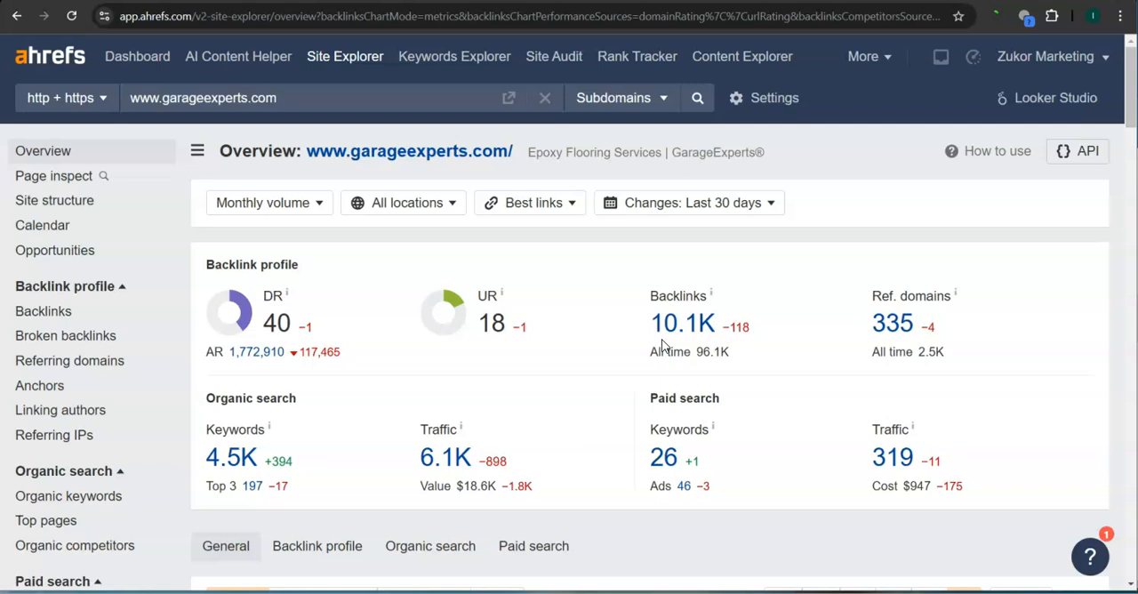
mouse_move(829, 341)
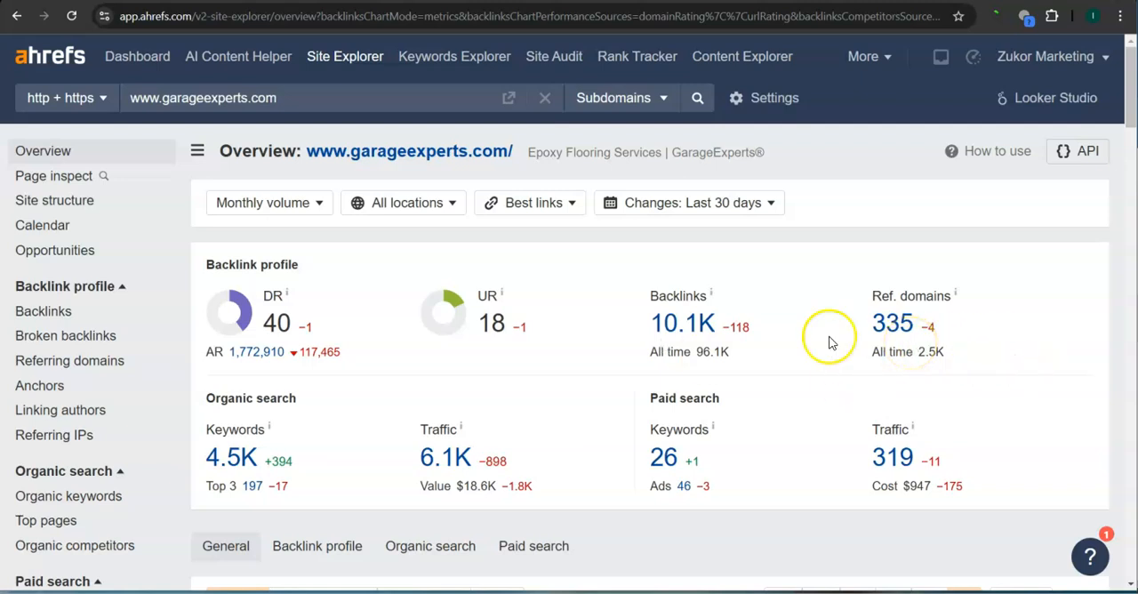
mouse_move(252, 487)
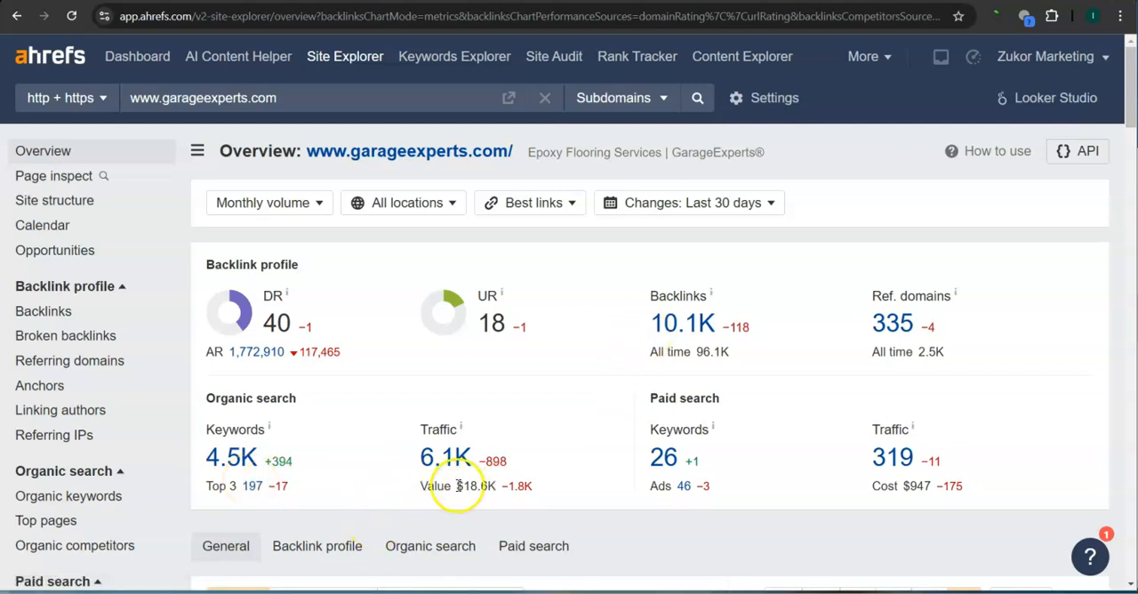
mouse_move(487, 423)
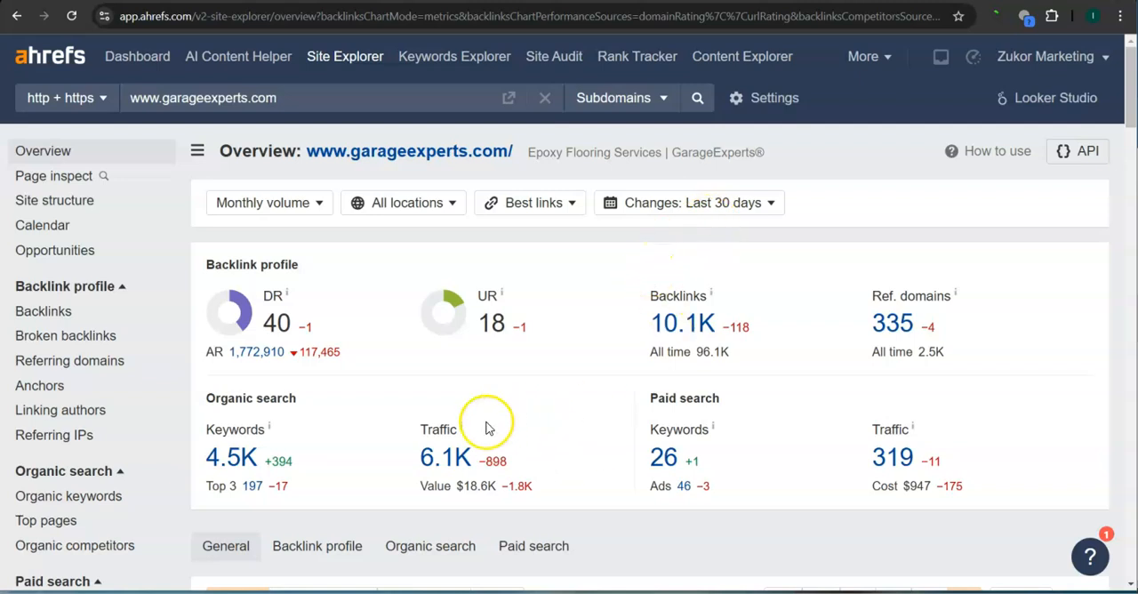
mouse_move(470, 448)
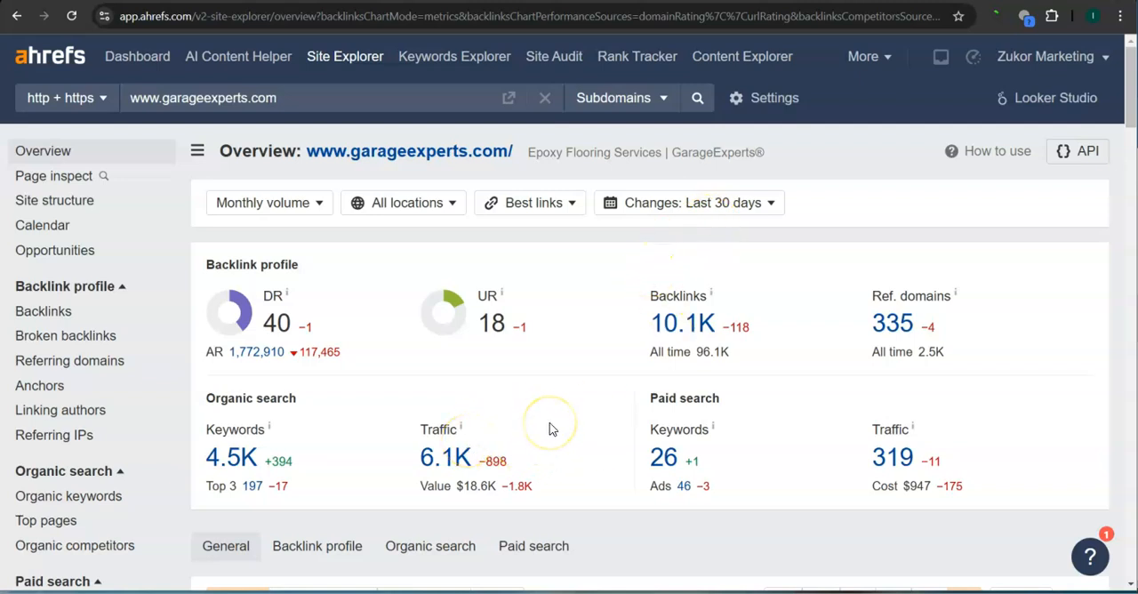
mouse_move(640, 455)
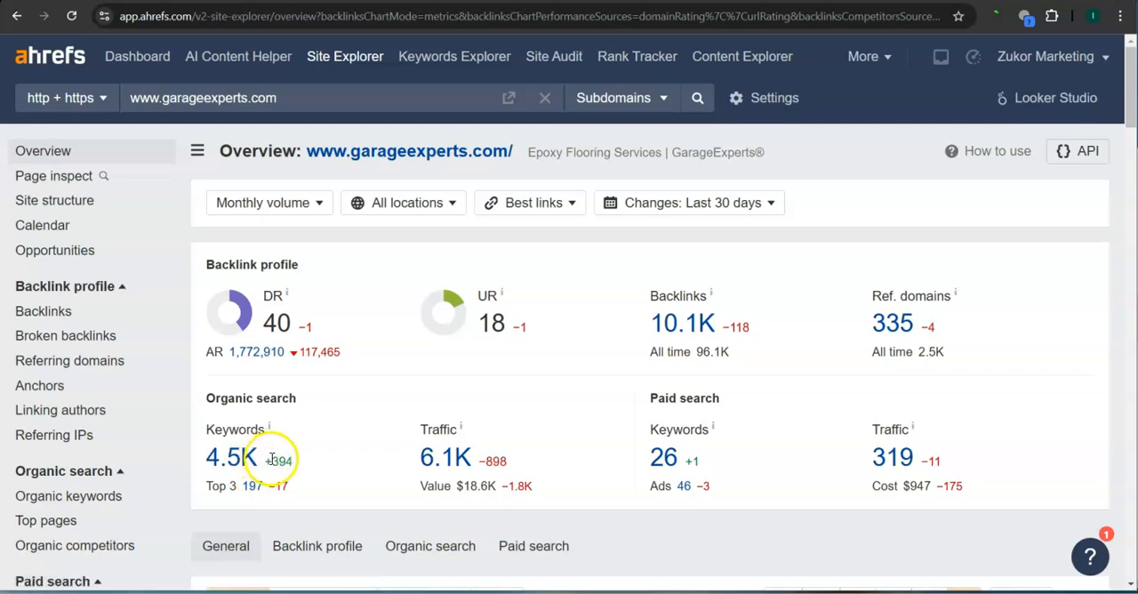
mouse_move(395, 425)
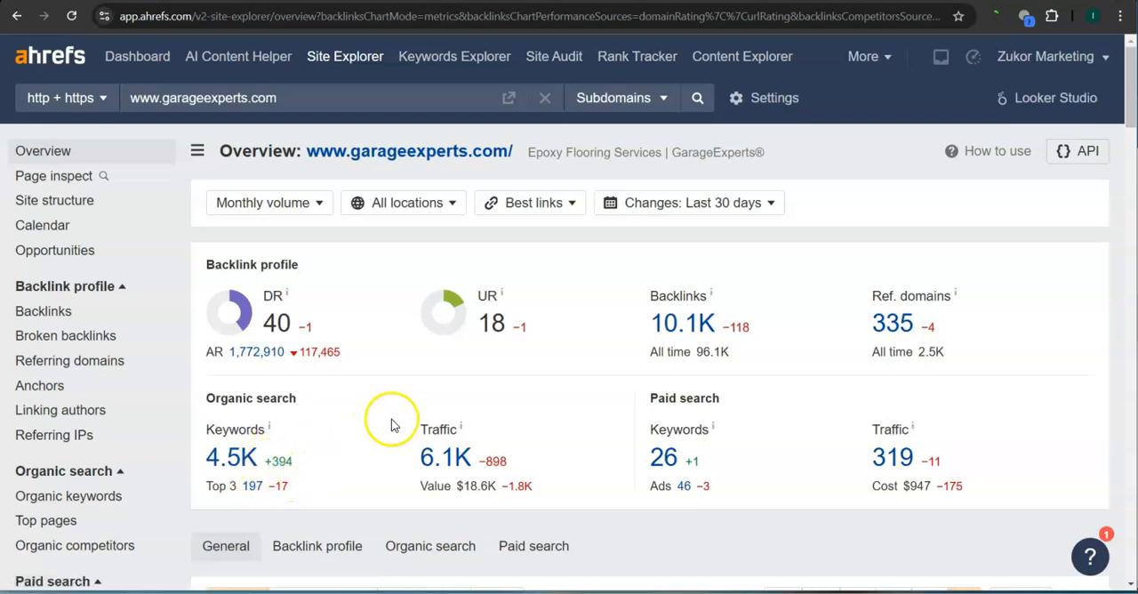
Step: List the 335 referring domains for garageexperts.com, led by bing.com and entrepreneur.com
left_click(67, 359)
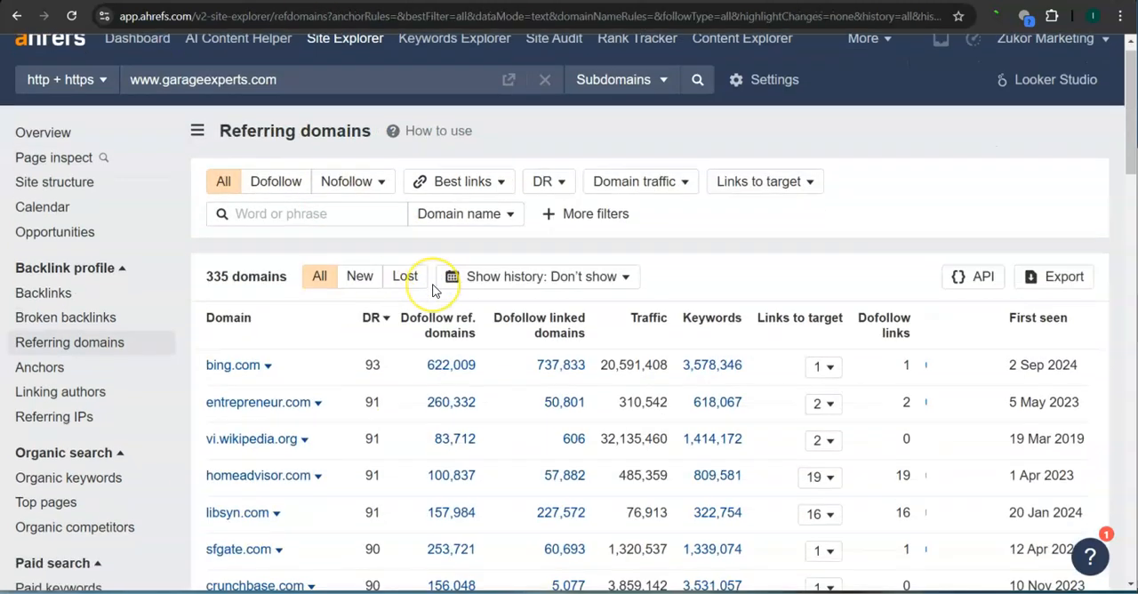
scroll("down", 3)
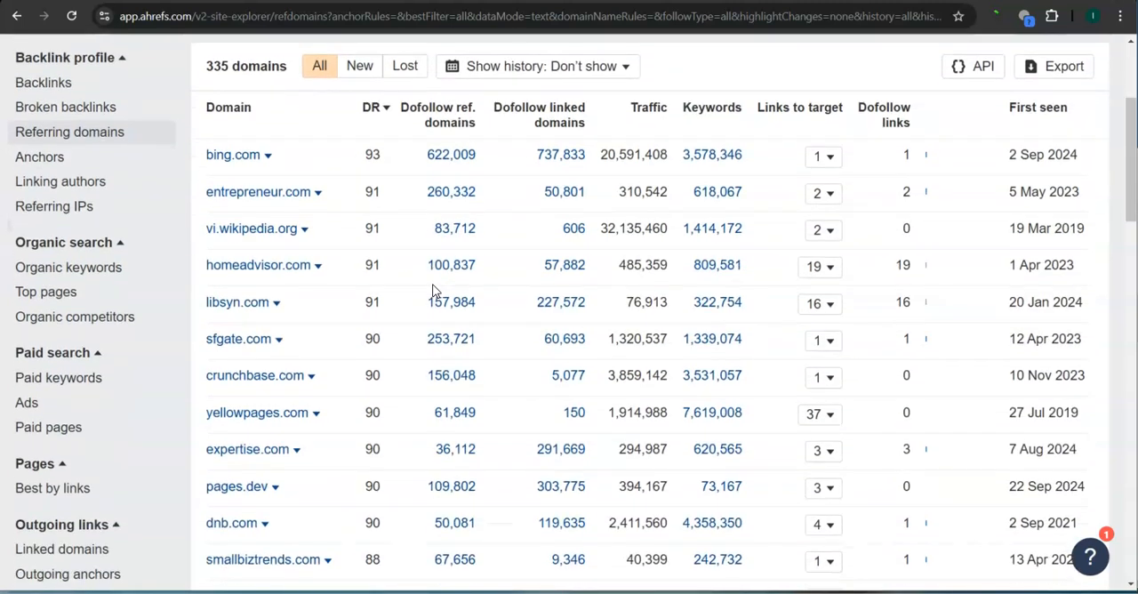
scroll("up", 3)
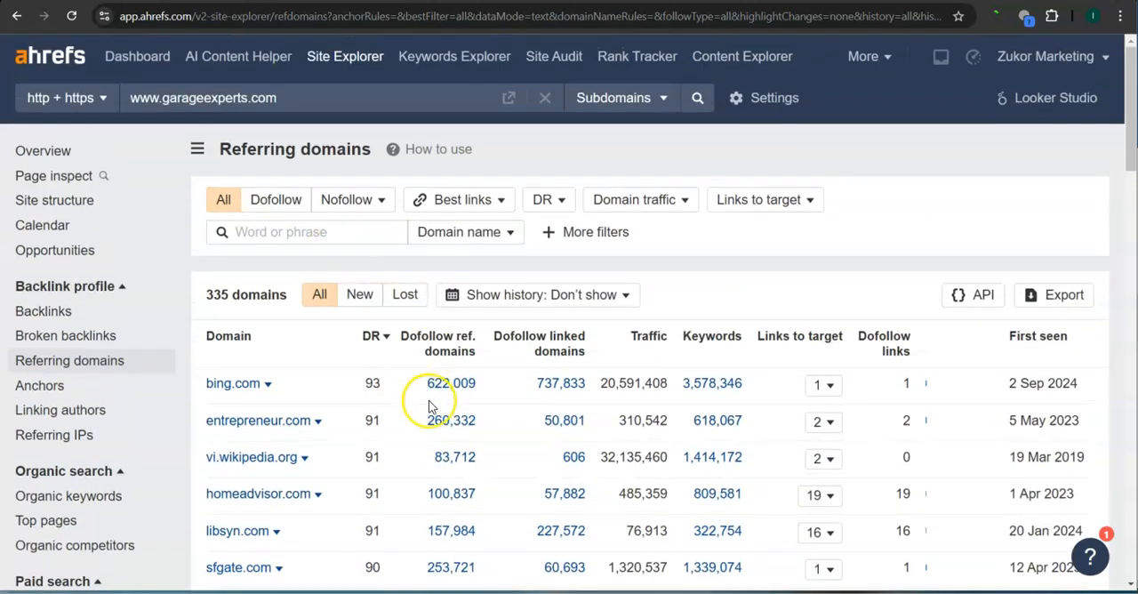
scroll("down", 3)
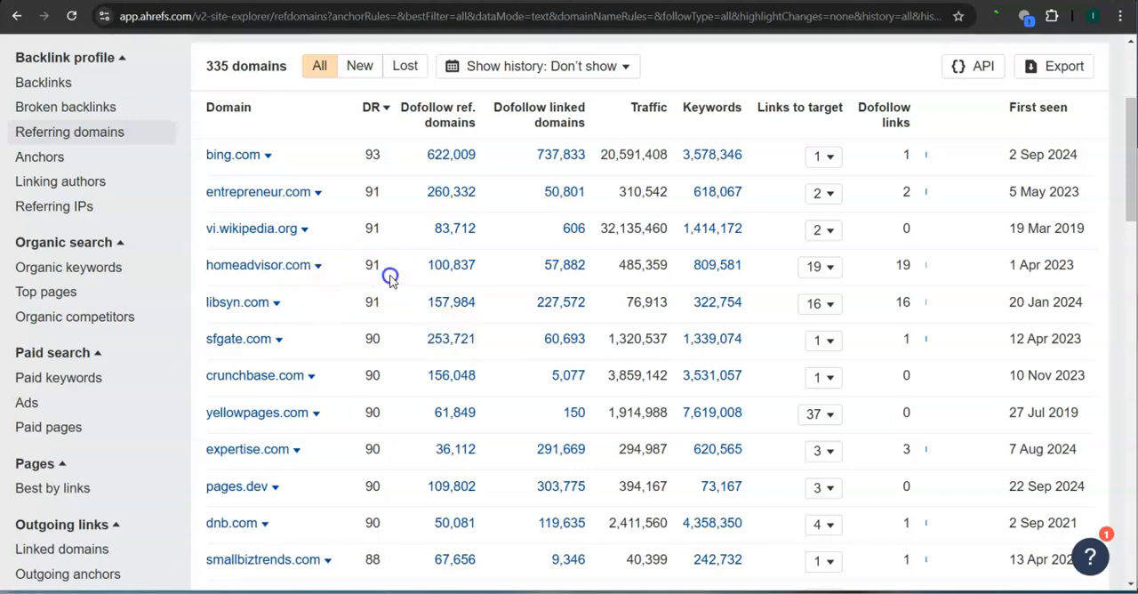
double_click(642, 263)
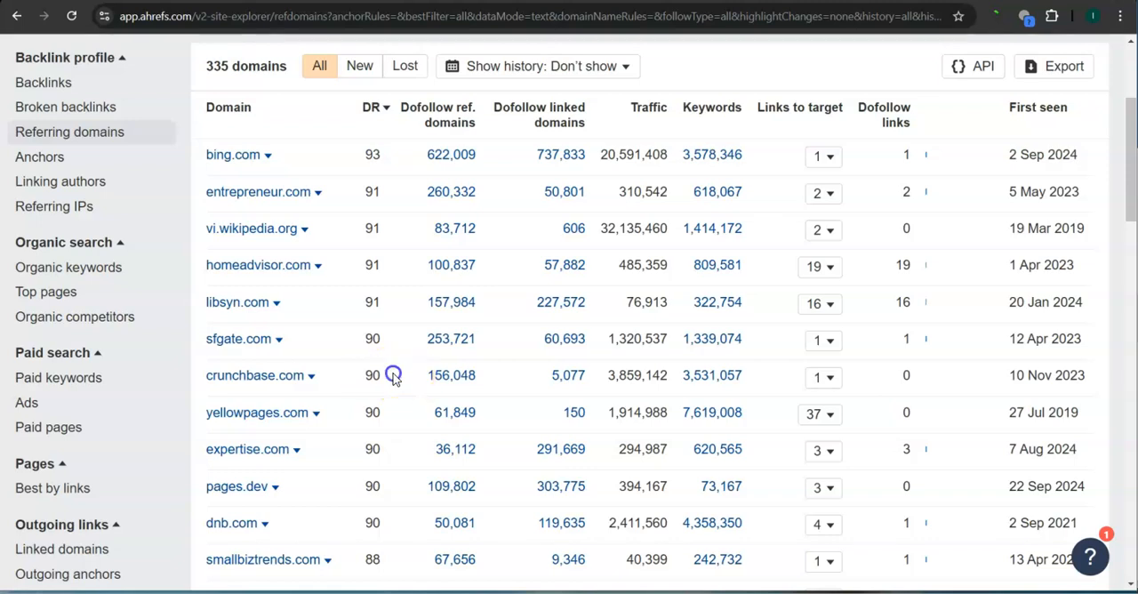
mouse_move(711, 375)
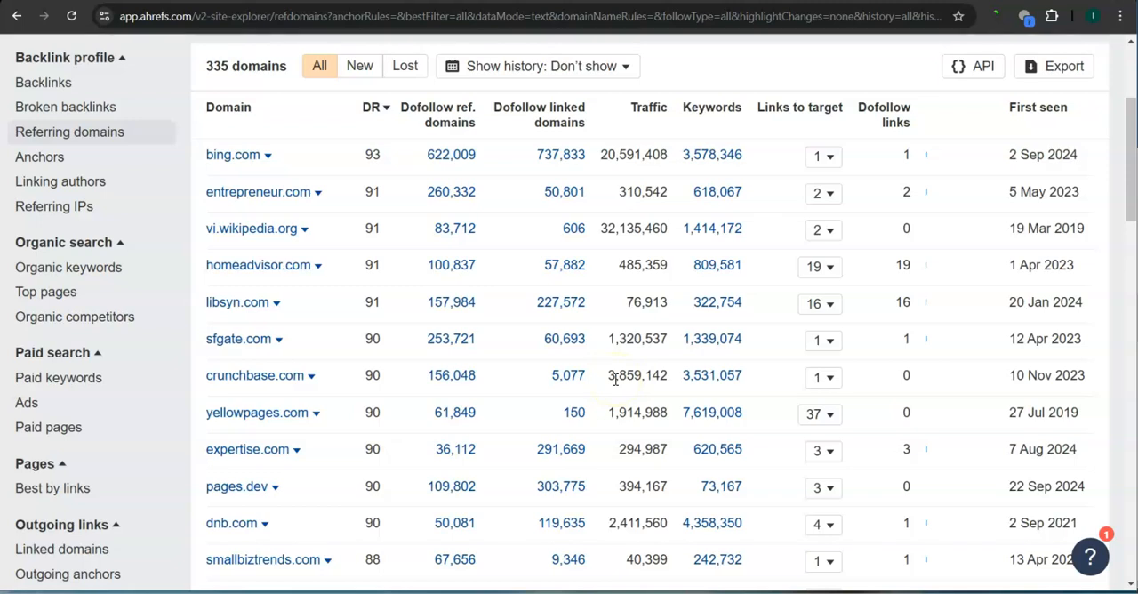
mouse_move(679, 420)
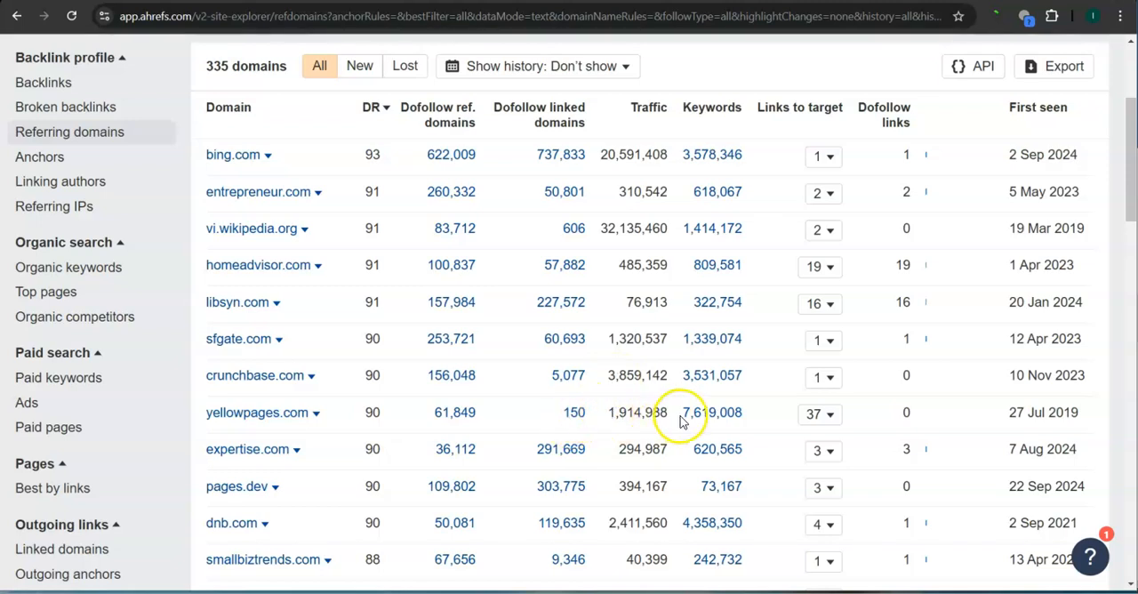
mouse_move(677, 418)
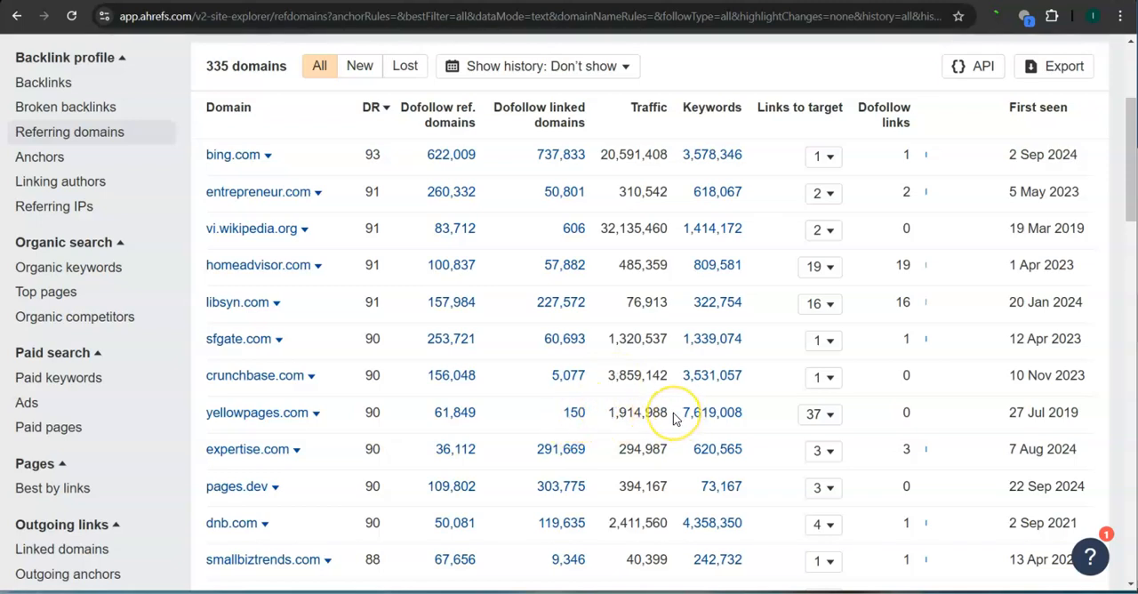
Step: Review DR and traffic values for top referring domains such as vi.wikipedia.org
scroll("down", 3)
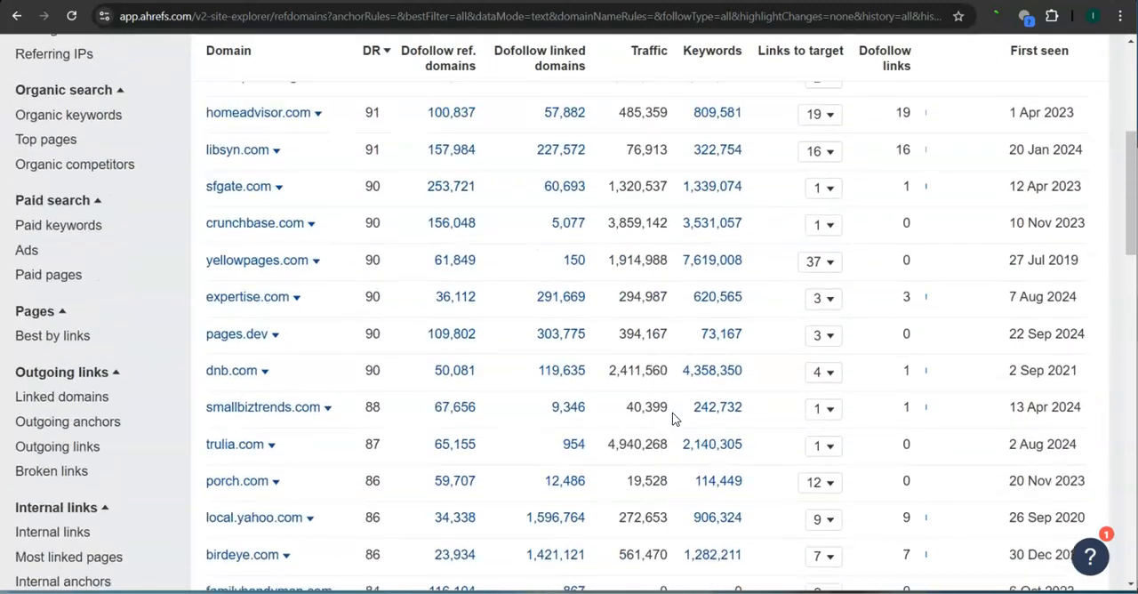
scroll("up", 3)
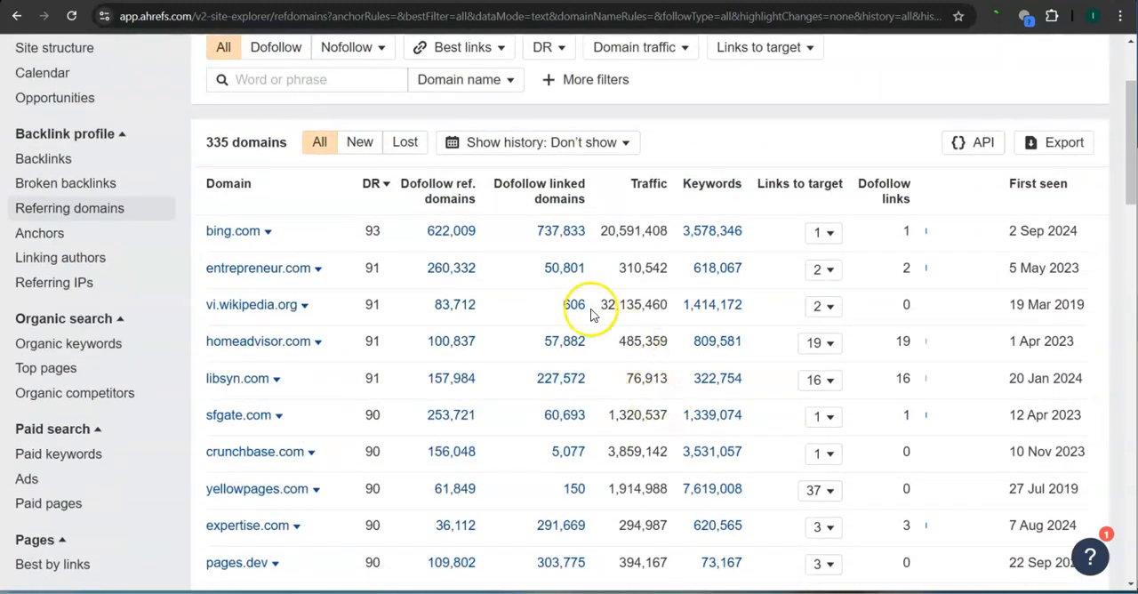
double_click(633, 231)
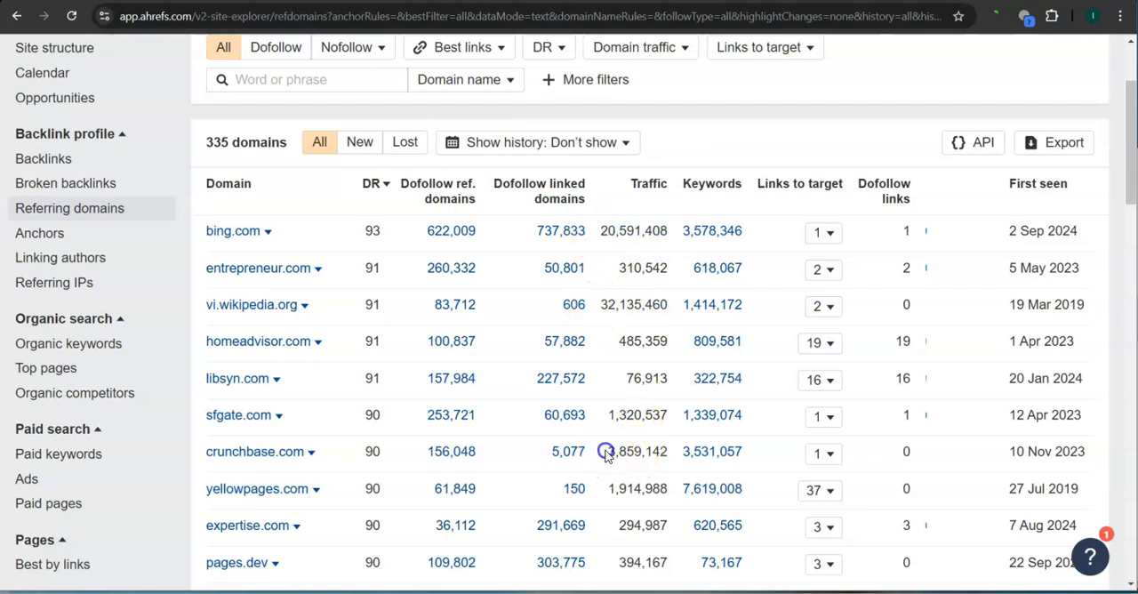
double_click(640, 488)
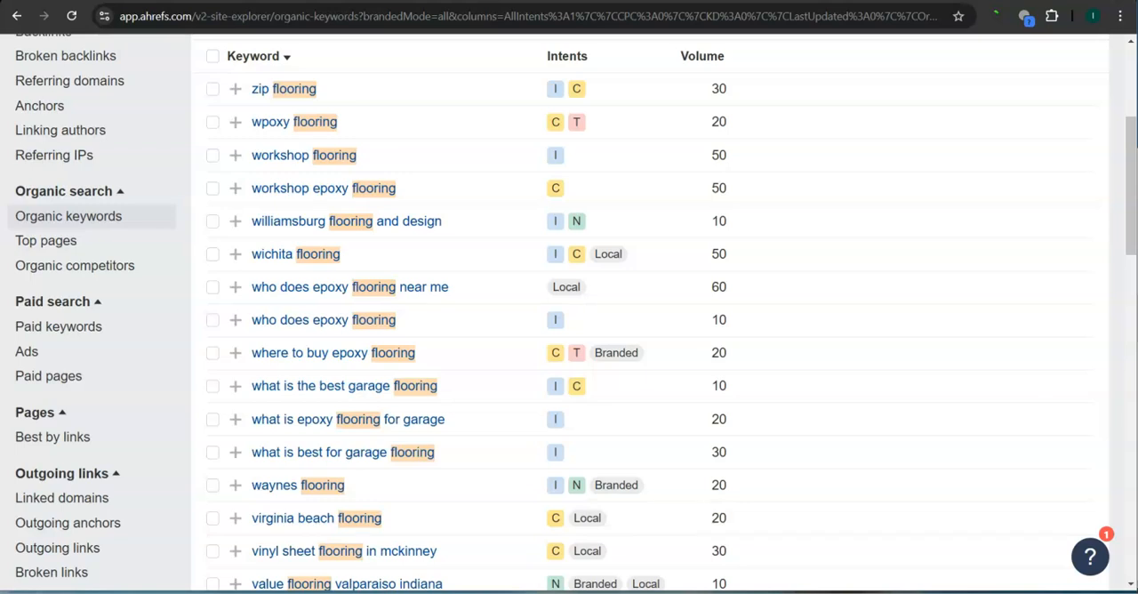
mouse_move(345, 132)
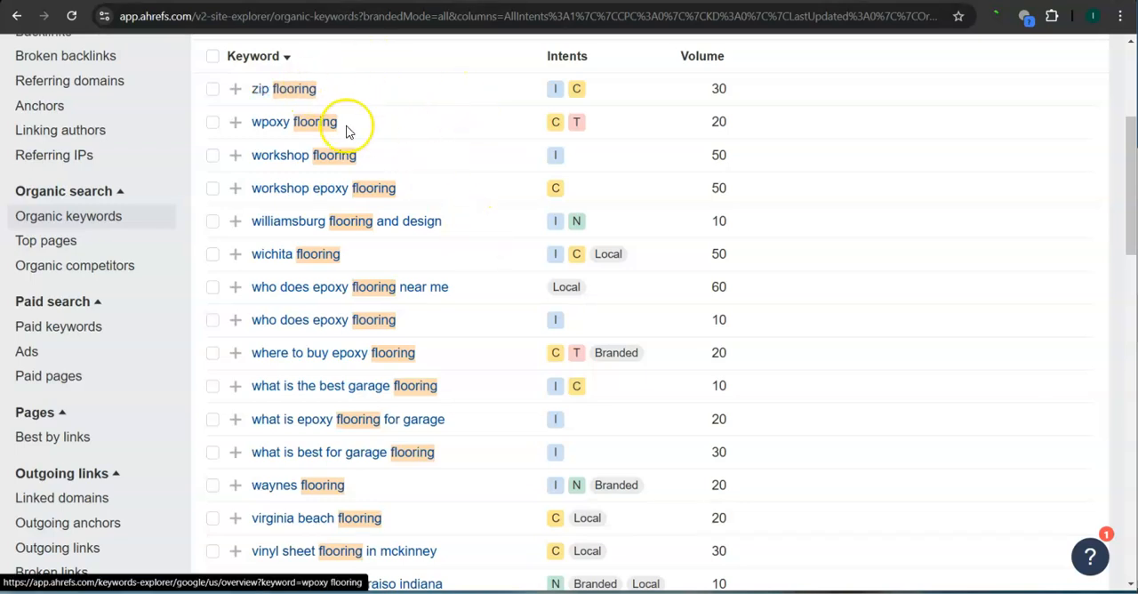
mouse_move(537, 259)
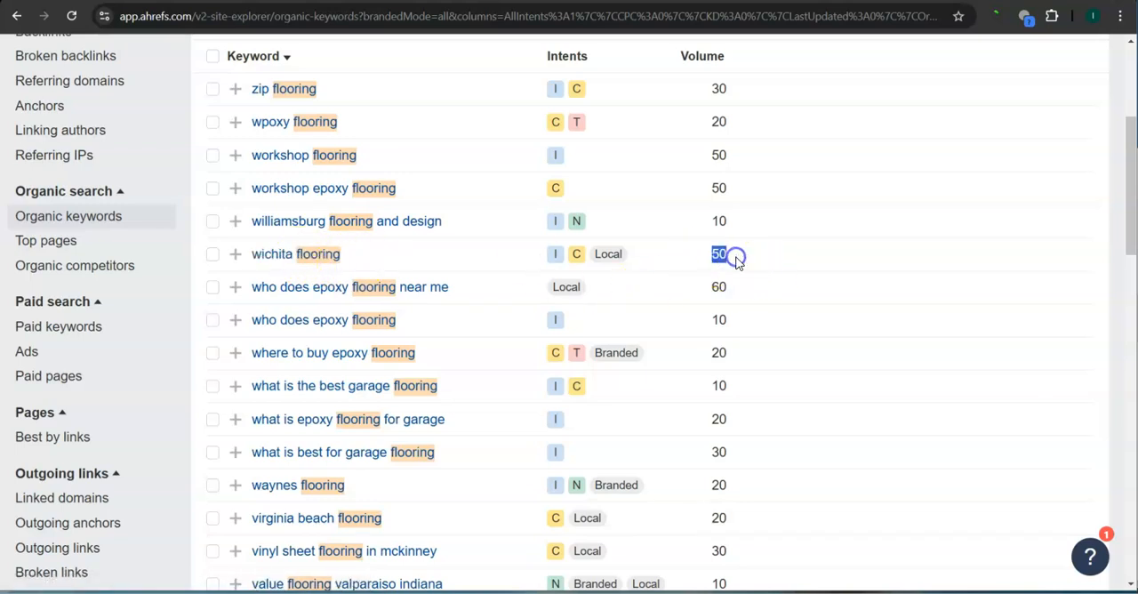
Step: Scroll the 'flooring' organic keywords, highlighting volumes such as virginia beach flooring
scroll("down", 3)
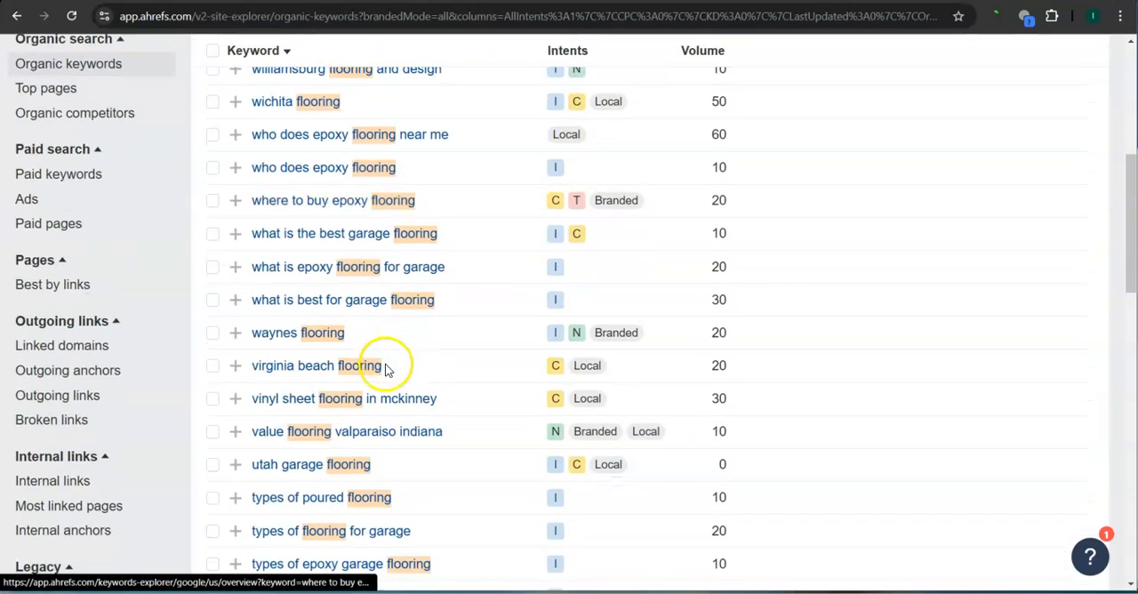
mouse_move(715, 373)
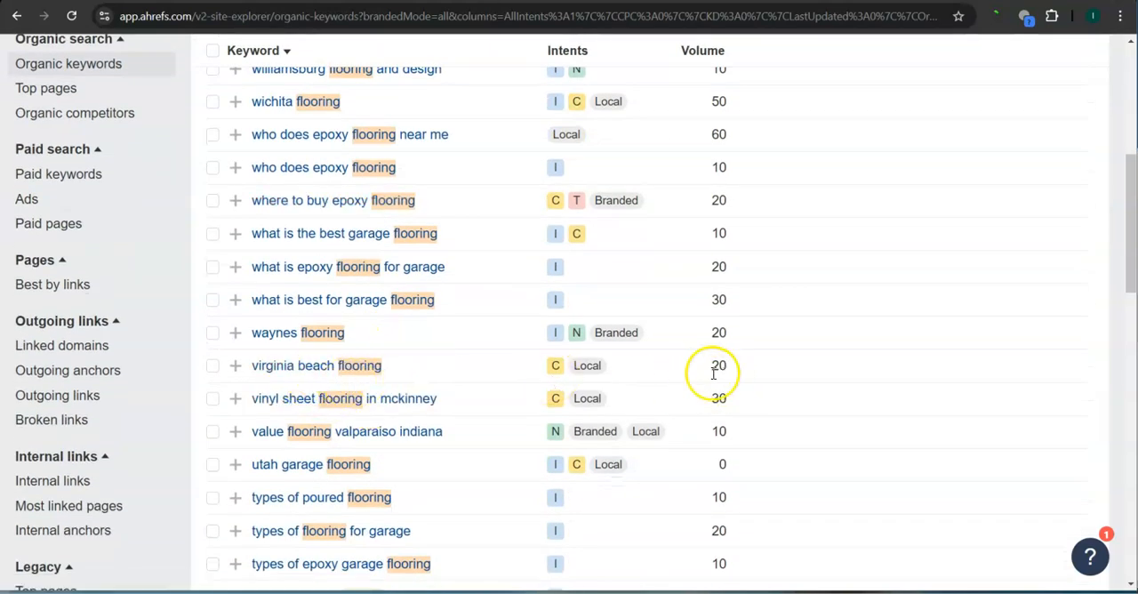
double_click(718, 366)
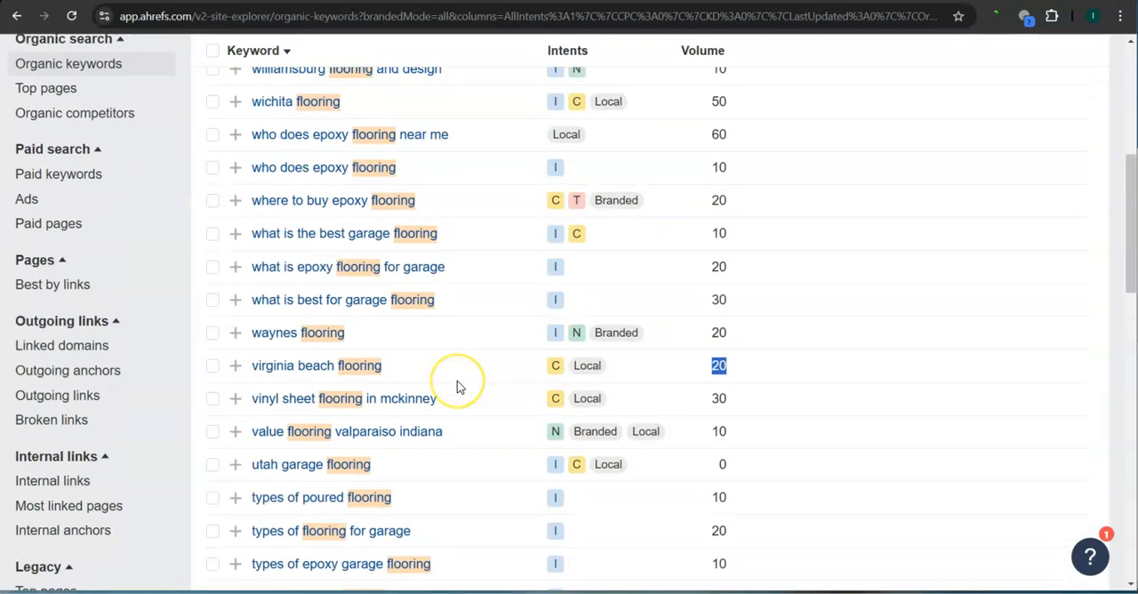
scroll("down", 3)
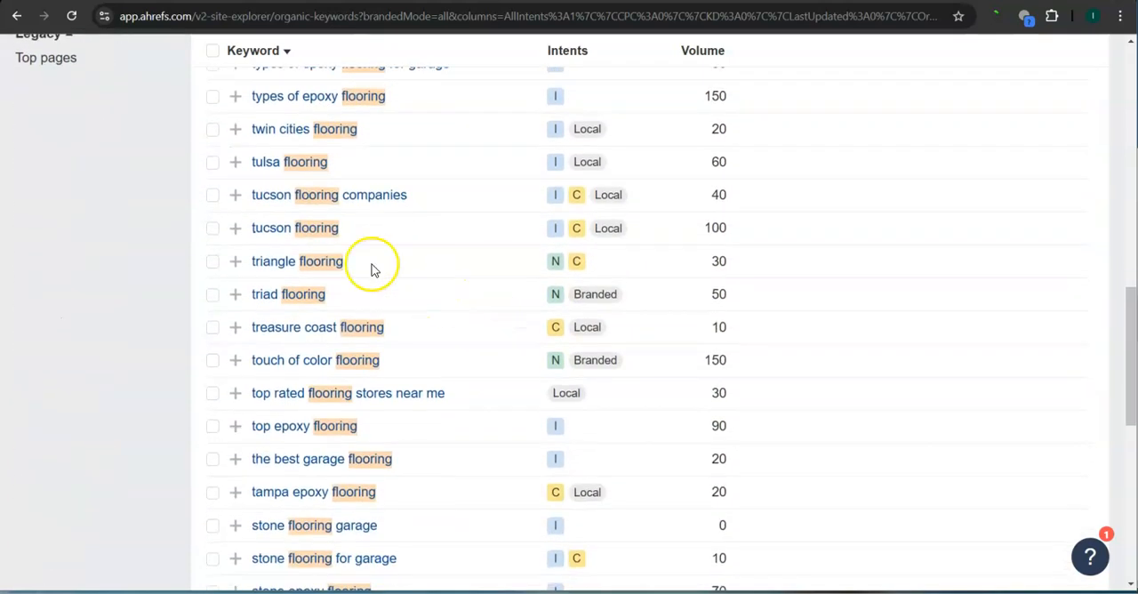
mouse_move(346, 169)
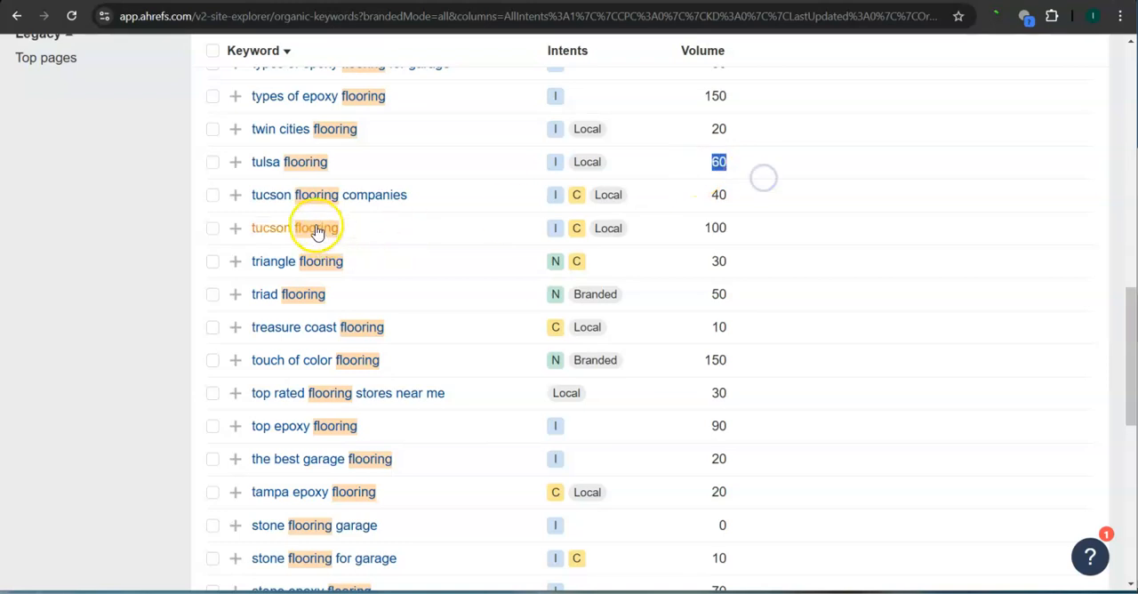
mouse_move(694, 205)
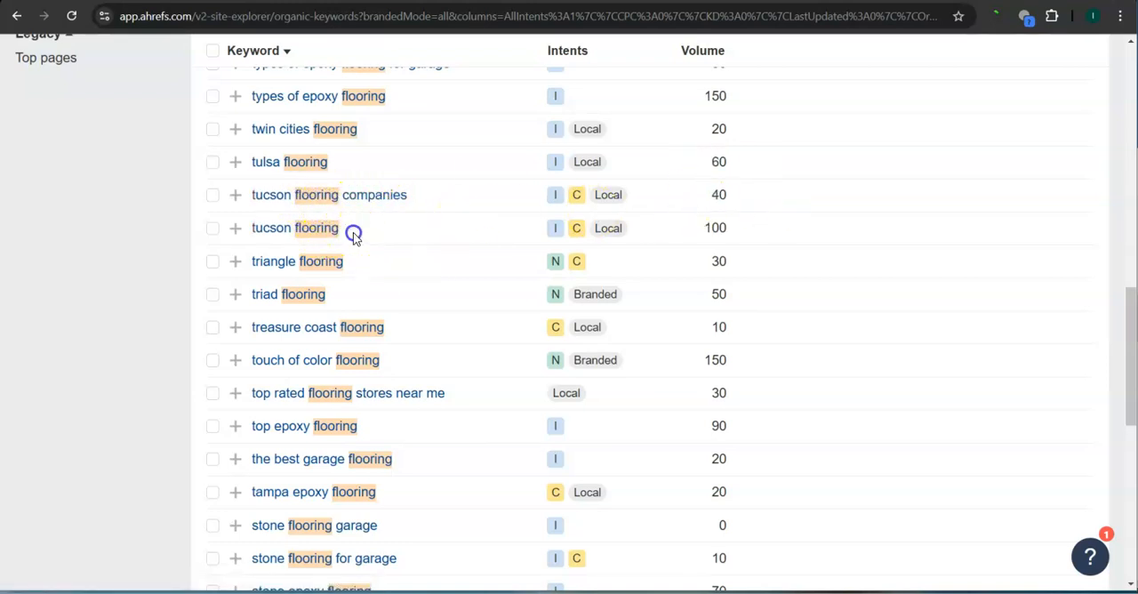
mouse_move(395, 285)
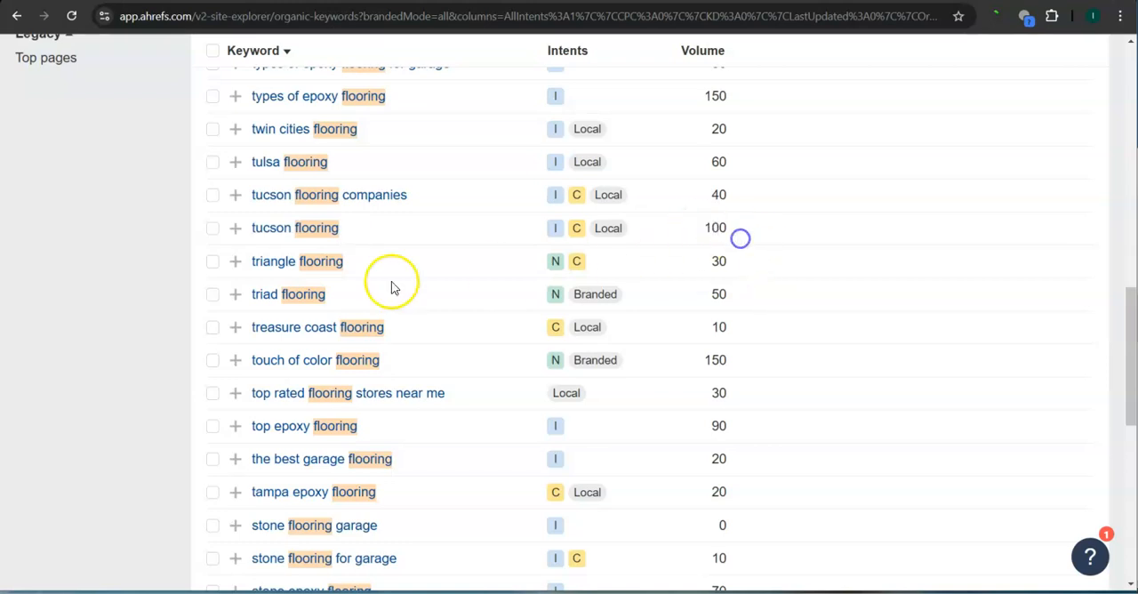
scroll("down", 3)
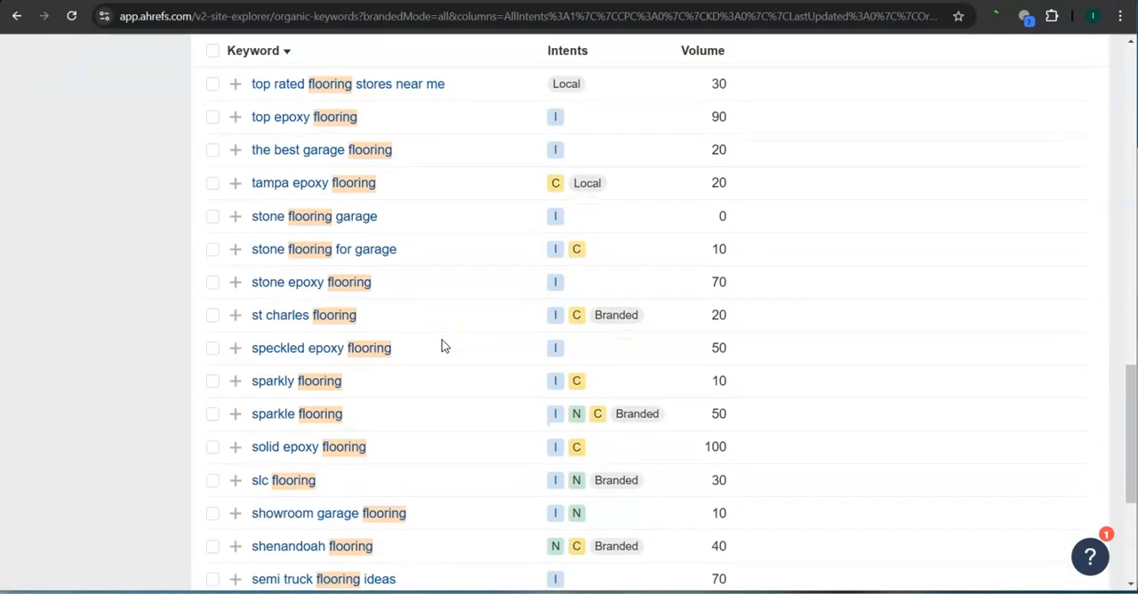
scroll("up", 3)
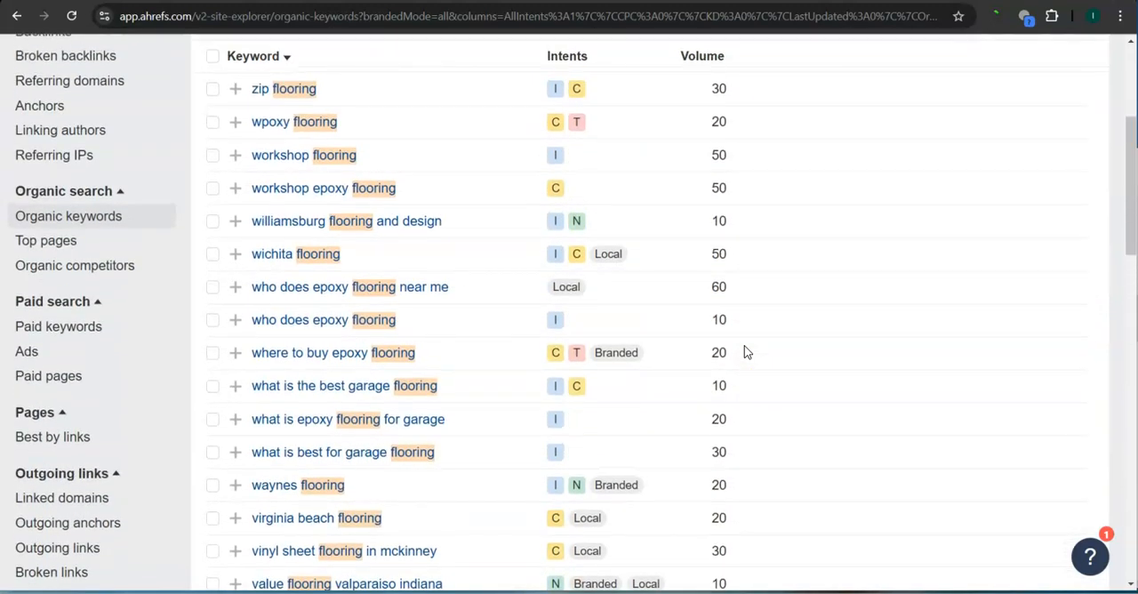
scroll("down", 3)
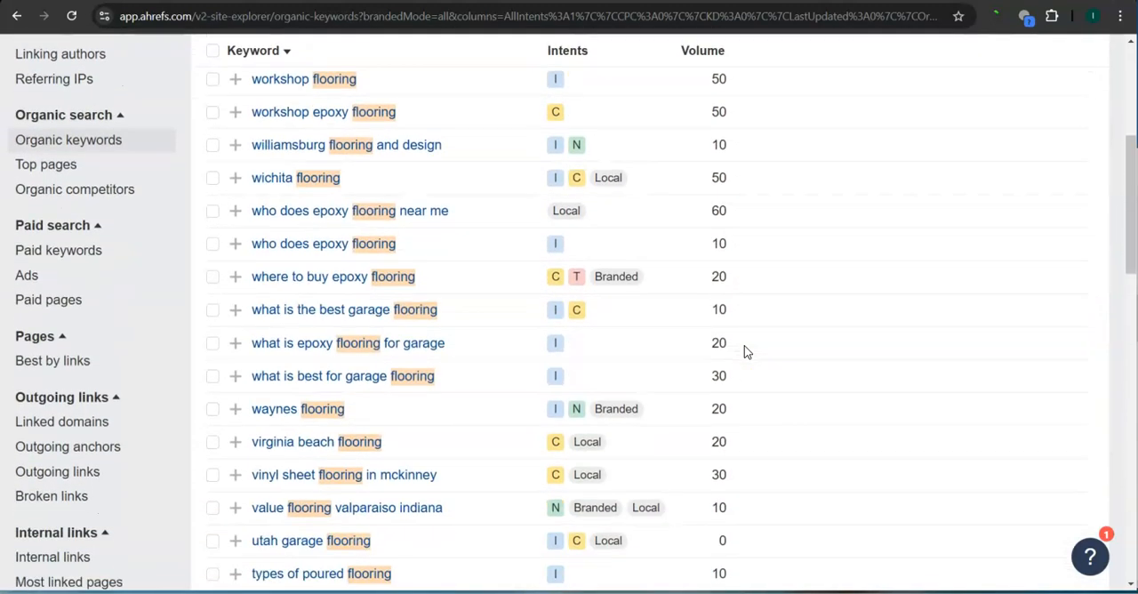
mouse_move(712, 276)
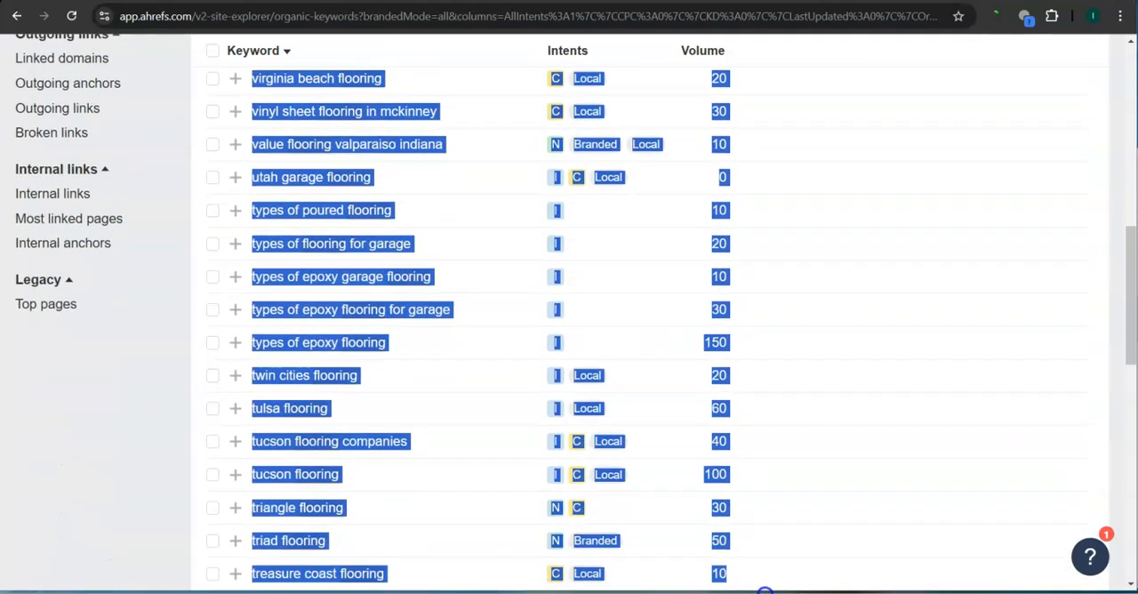
scroll("down", 3)
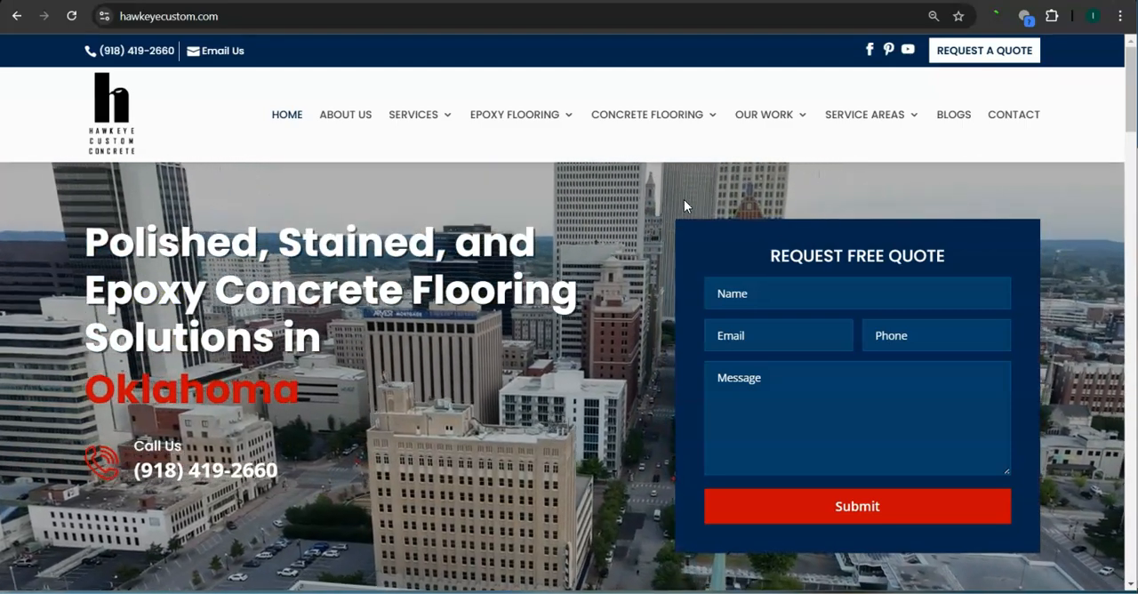
Step: Scroll the Hawkeye homepage past the hero to the 'We are trusted flooring company' section
scroll("down", 3)
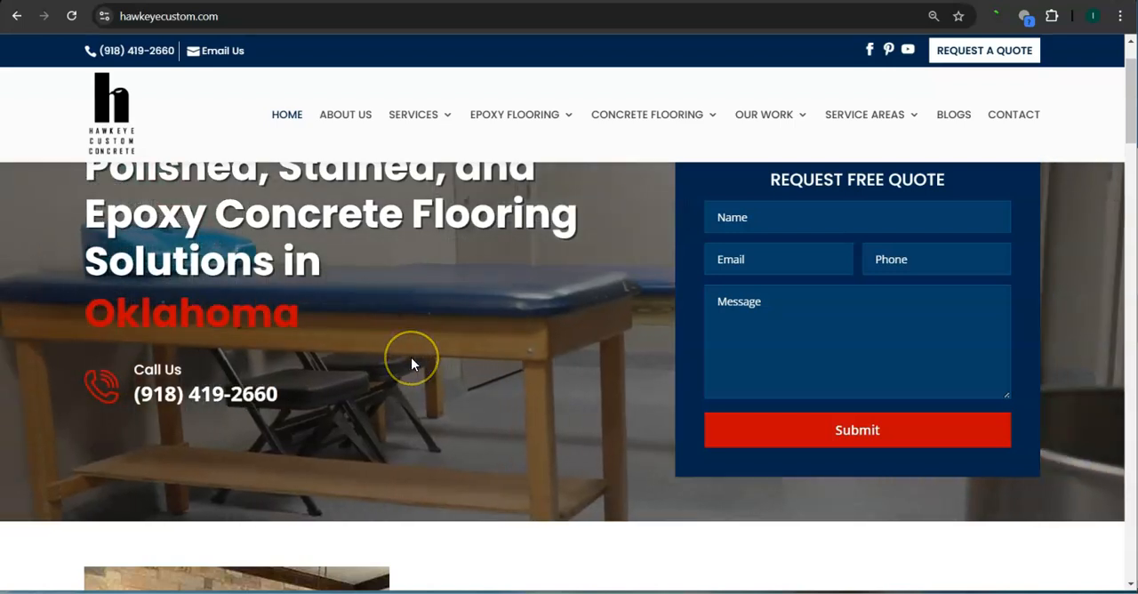
scroll("down", 3)
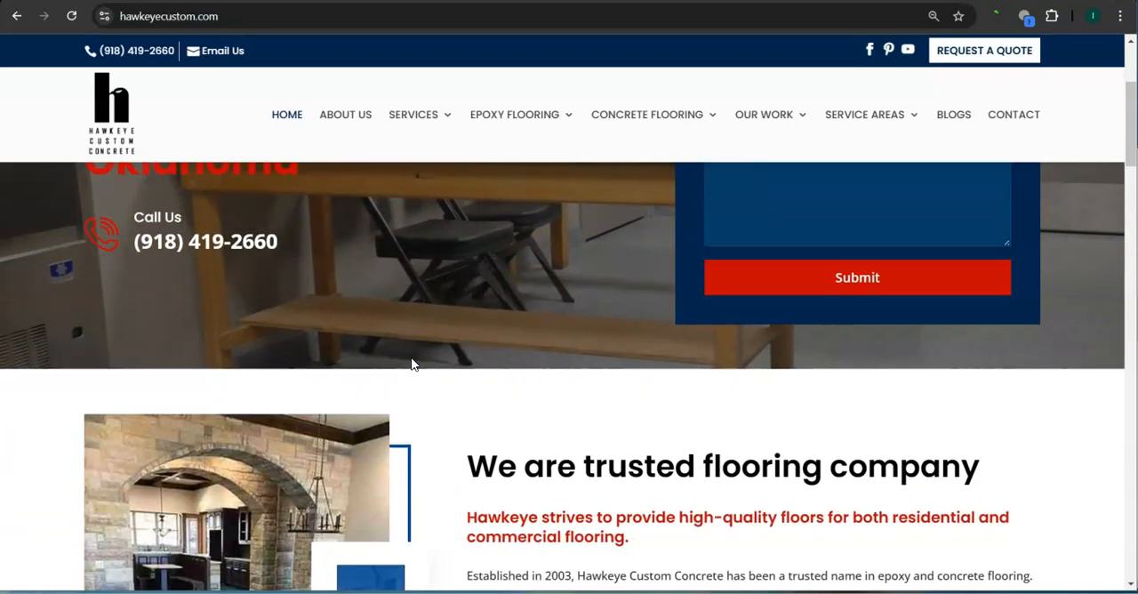